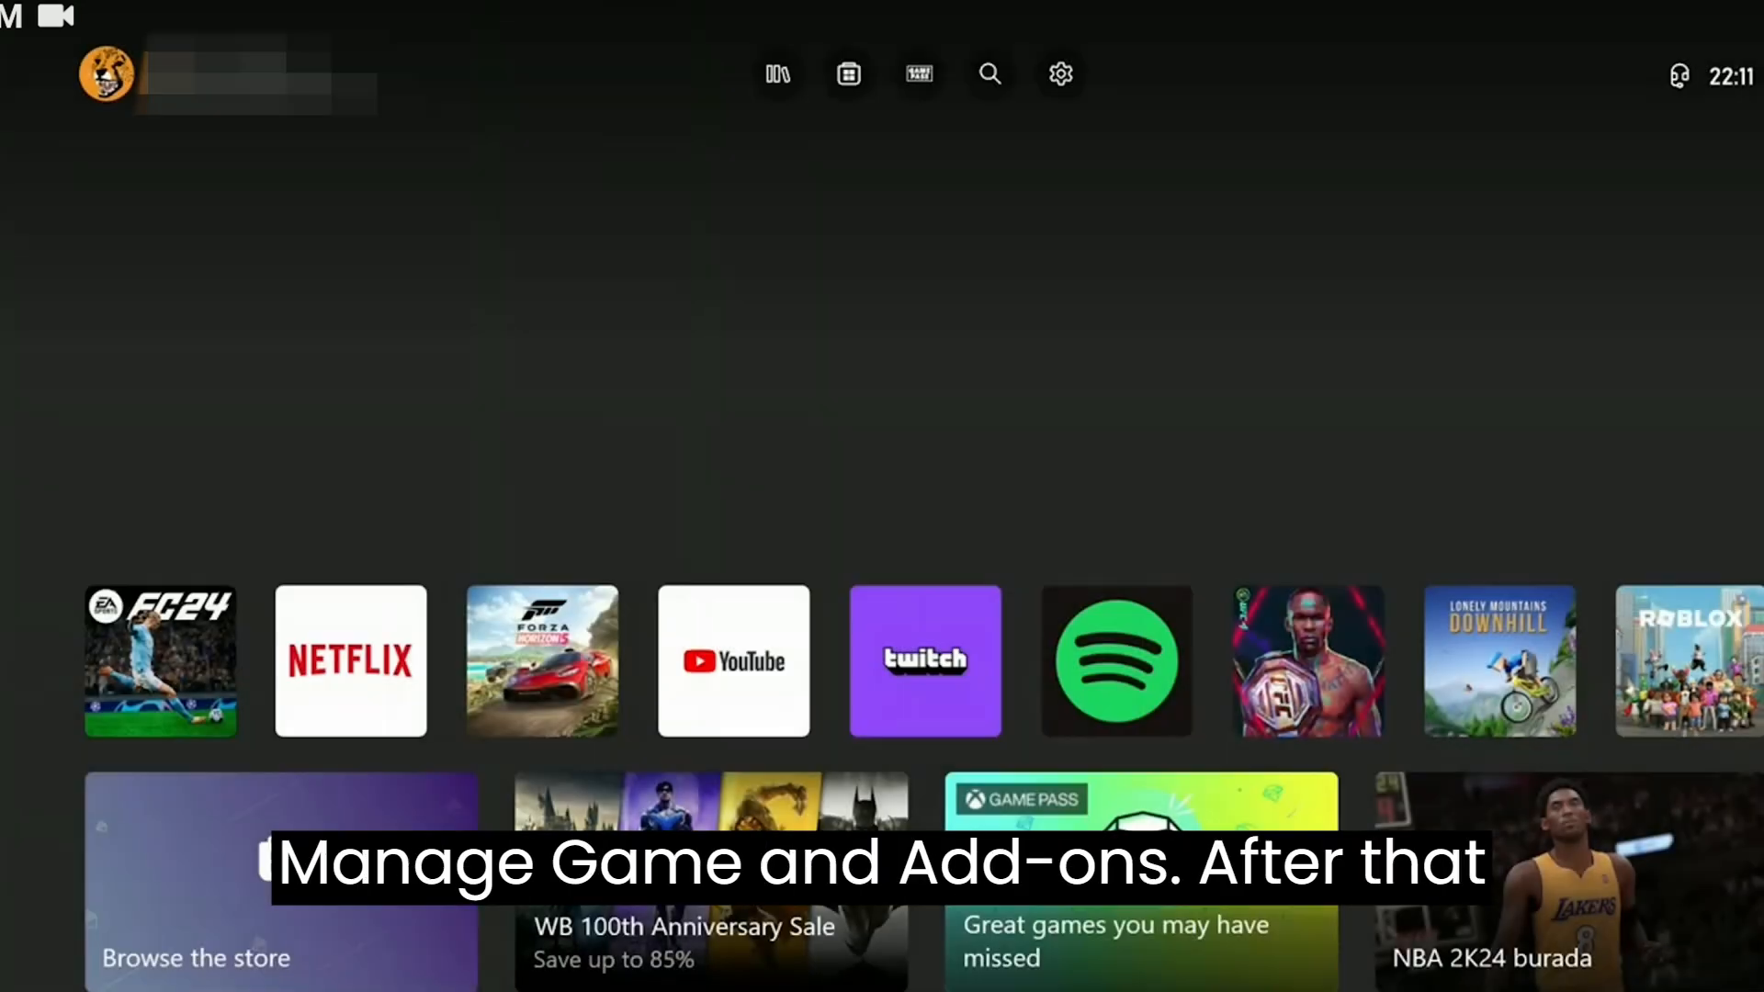
- Open Manage game and add-ons for the EA SPORTS FC 24 tile
left_click(162, 662)
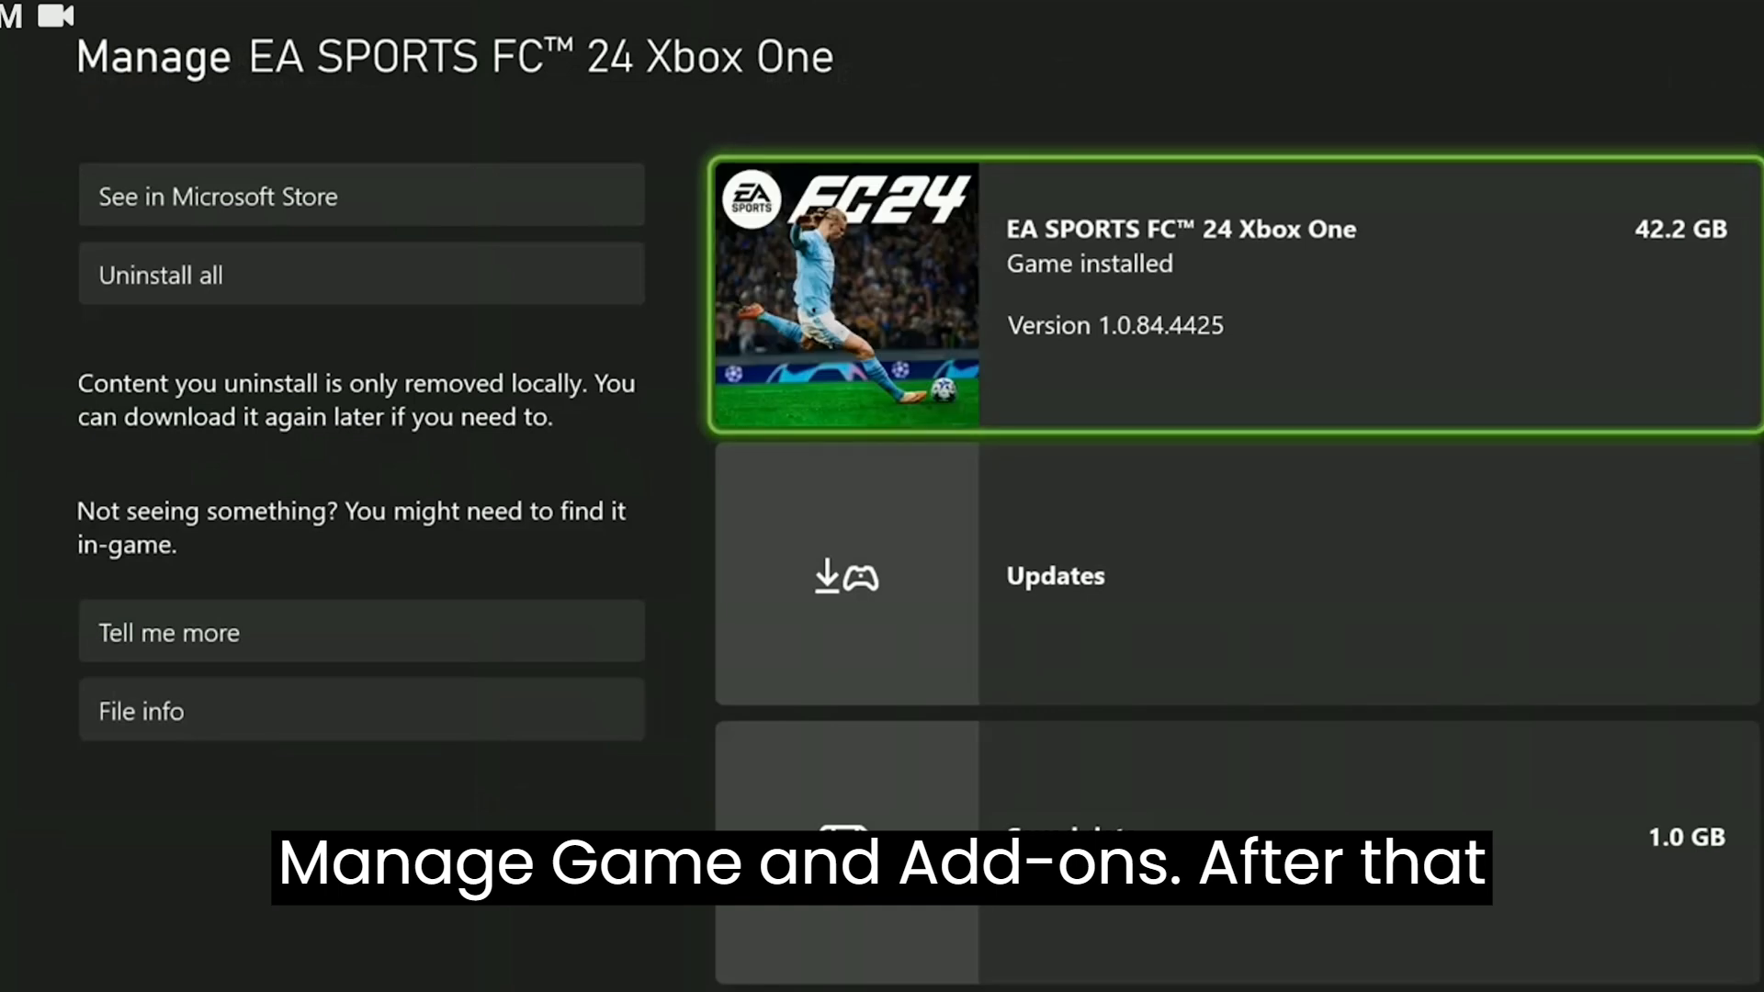
left_click(1054, 576)
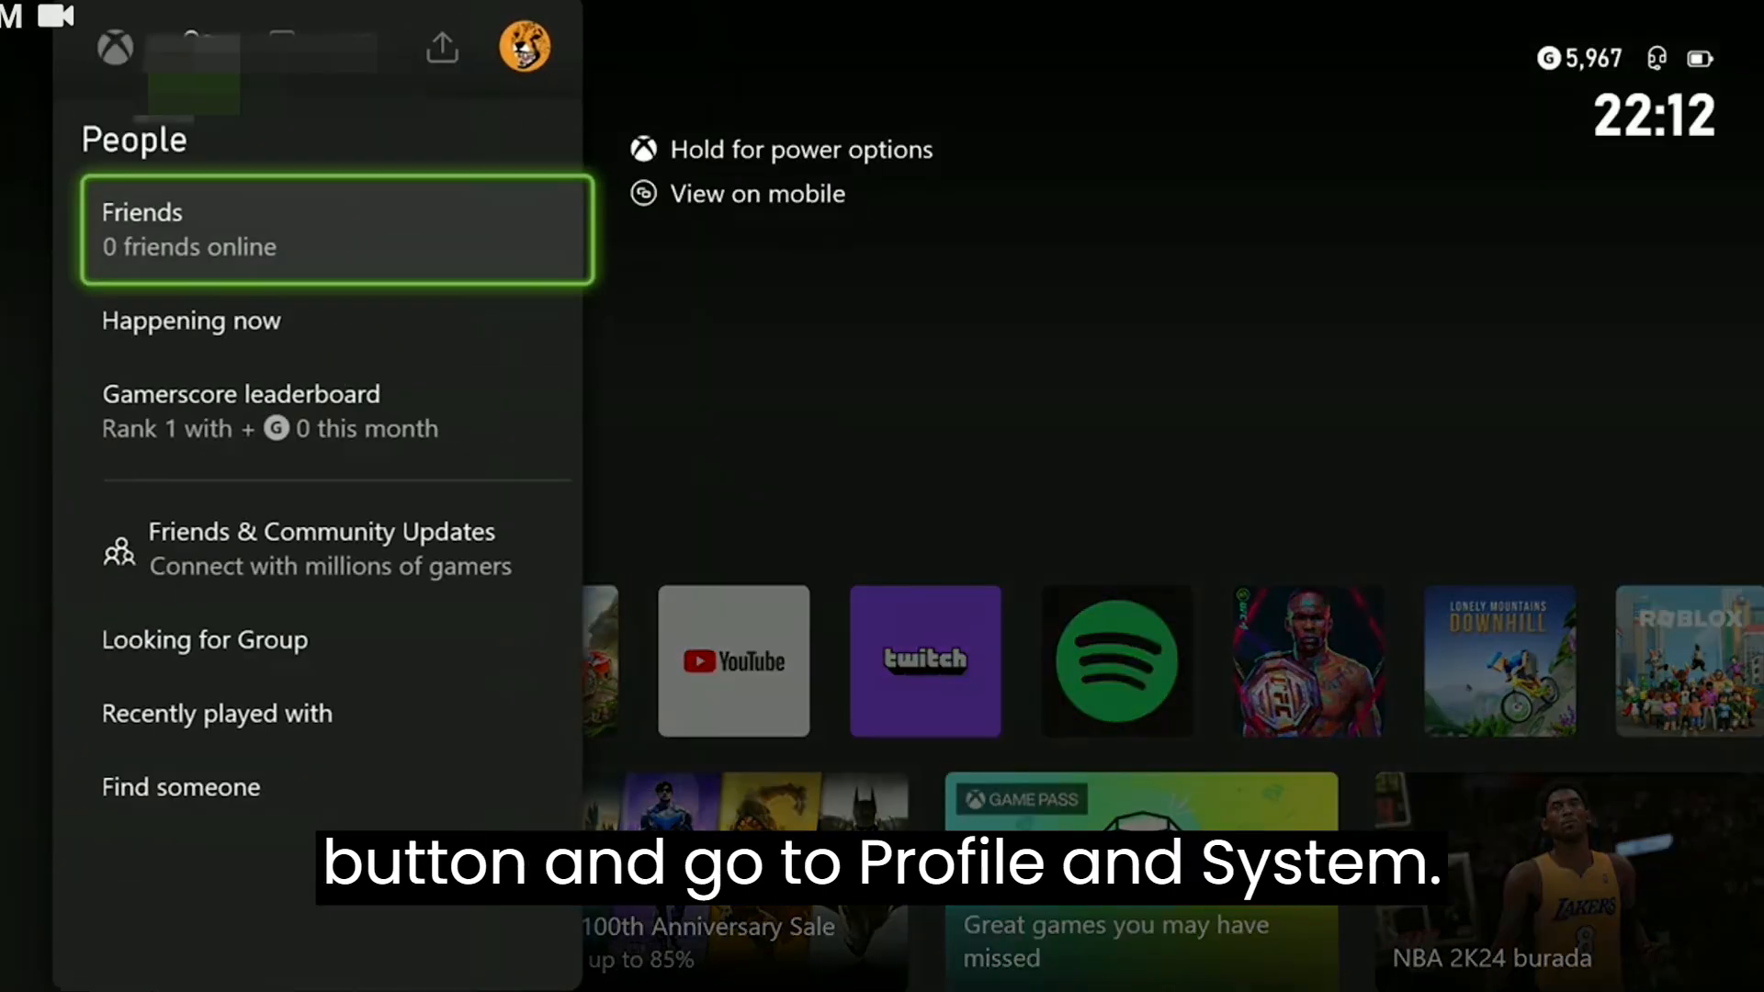
- Go to Profile & system > Settings > System > Updates
left_click(532, 41)
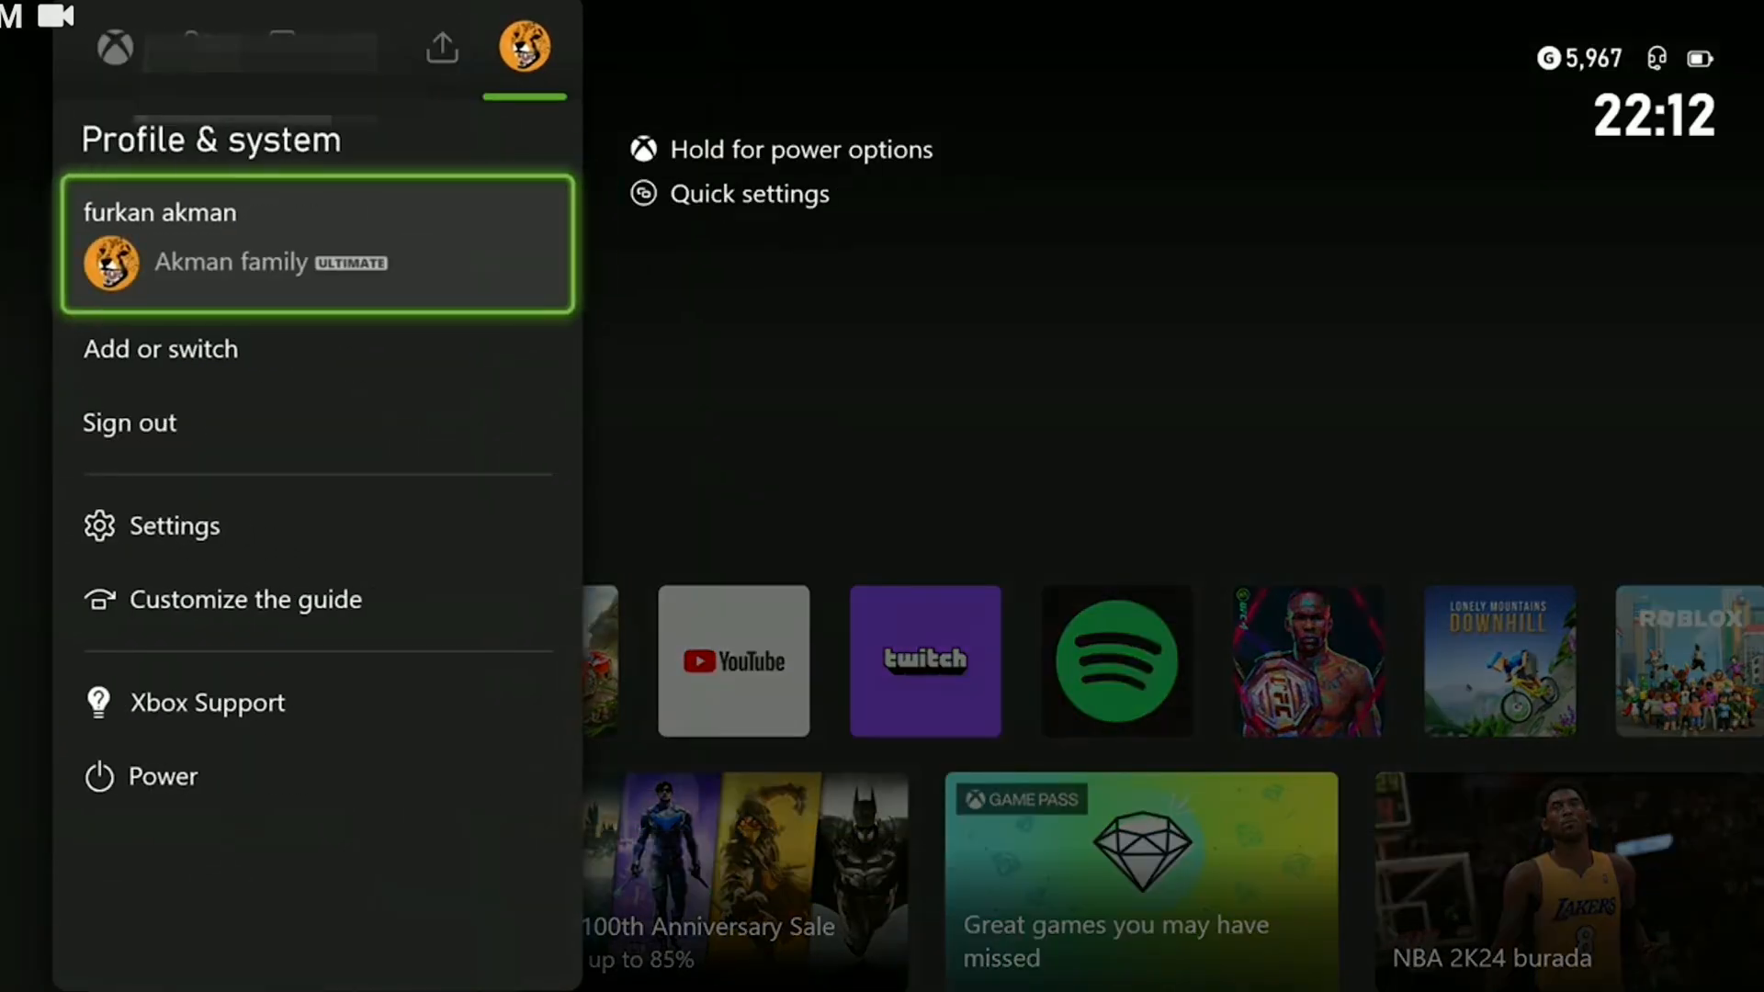
left_click(174, 525)
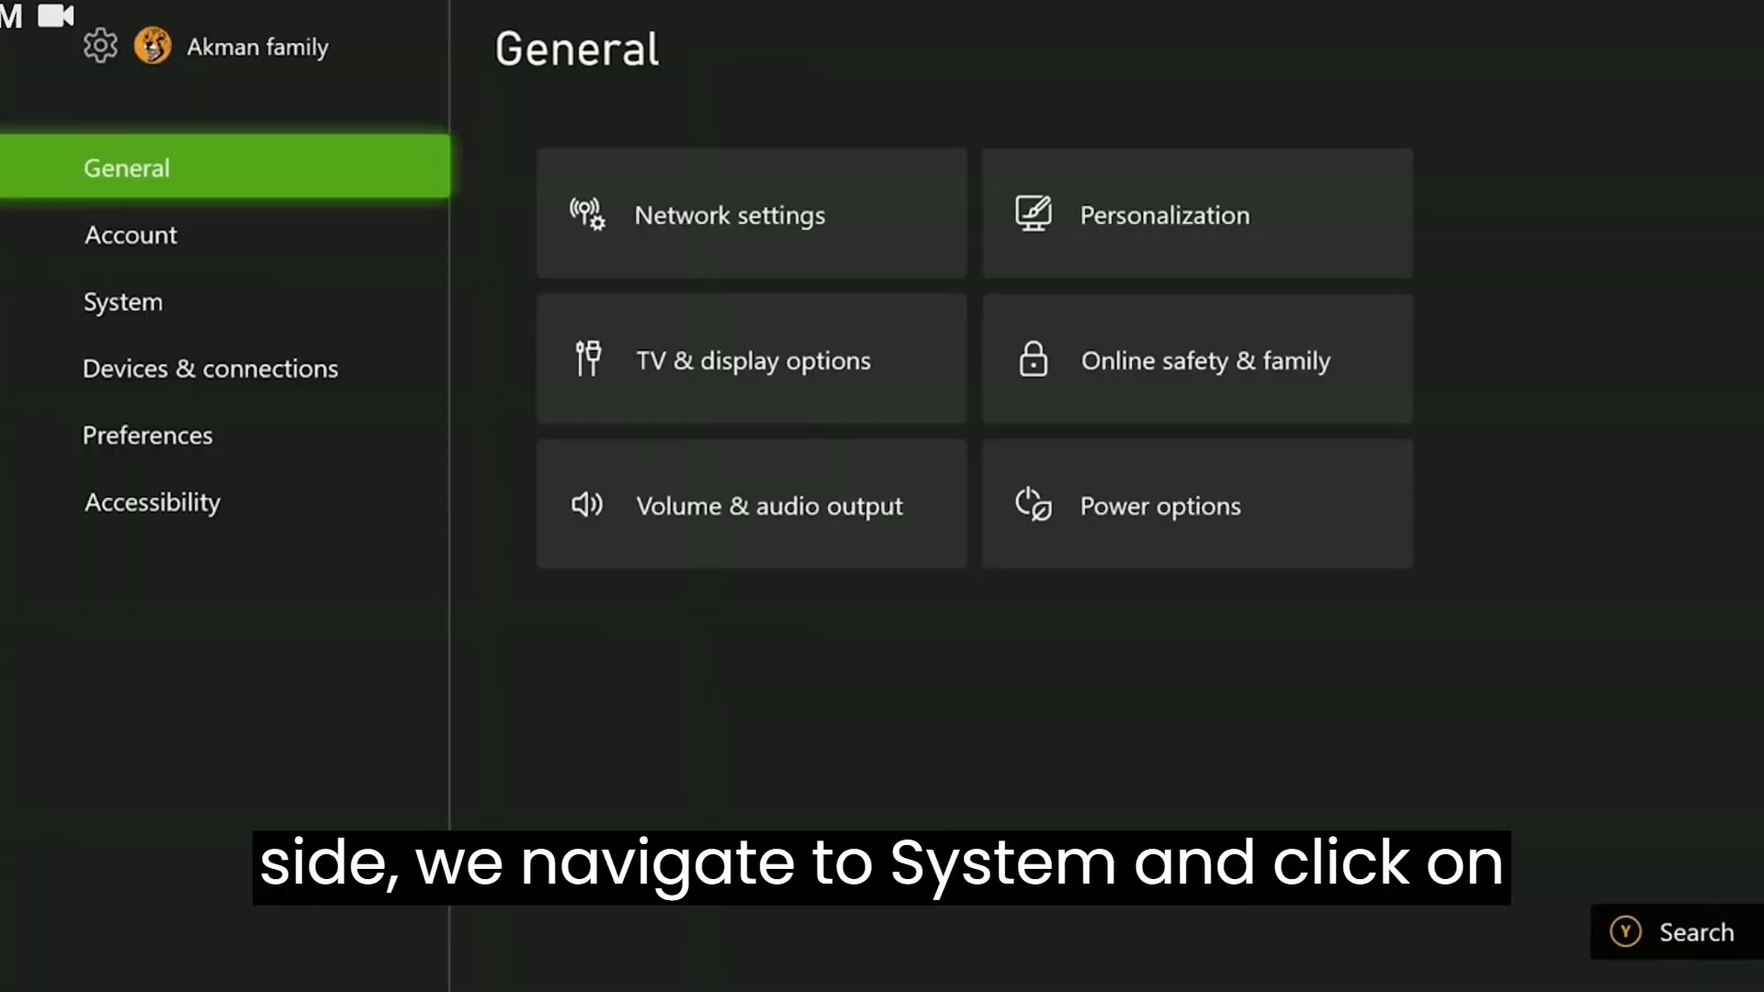
left_click(122, 301)
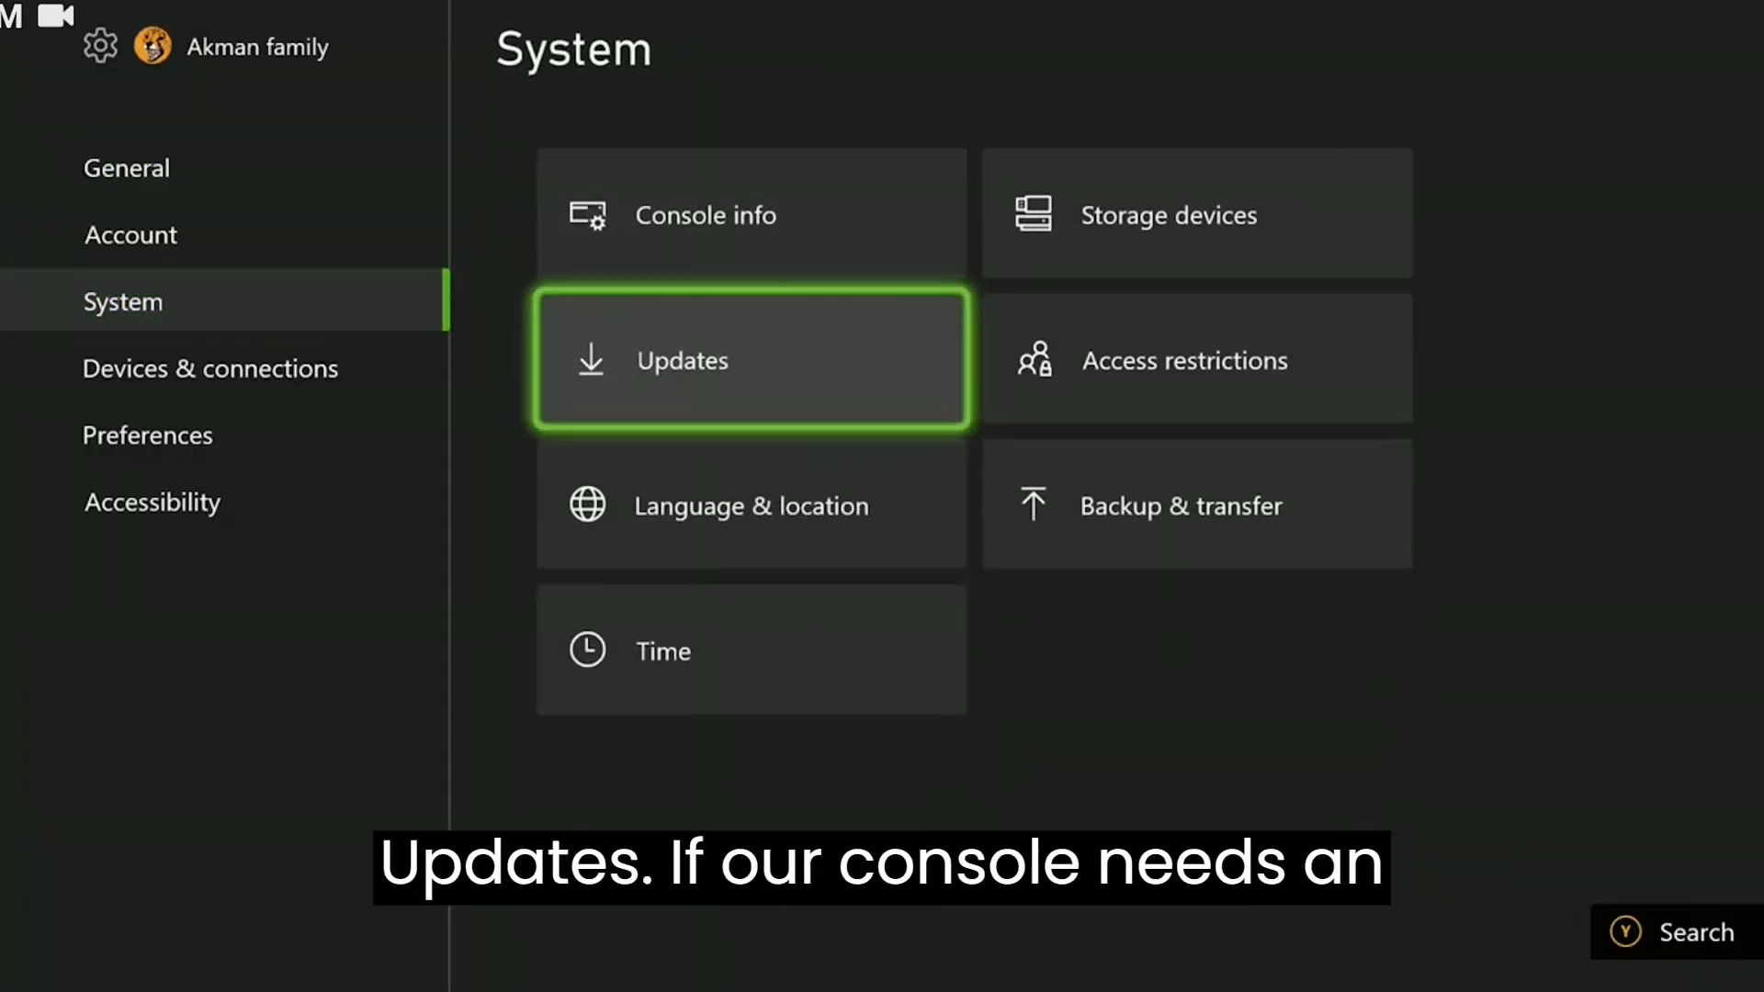
left_click(748, 359)
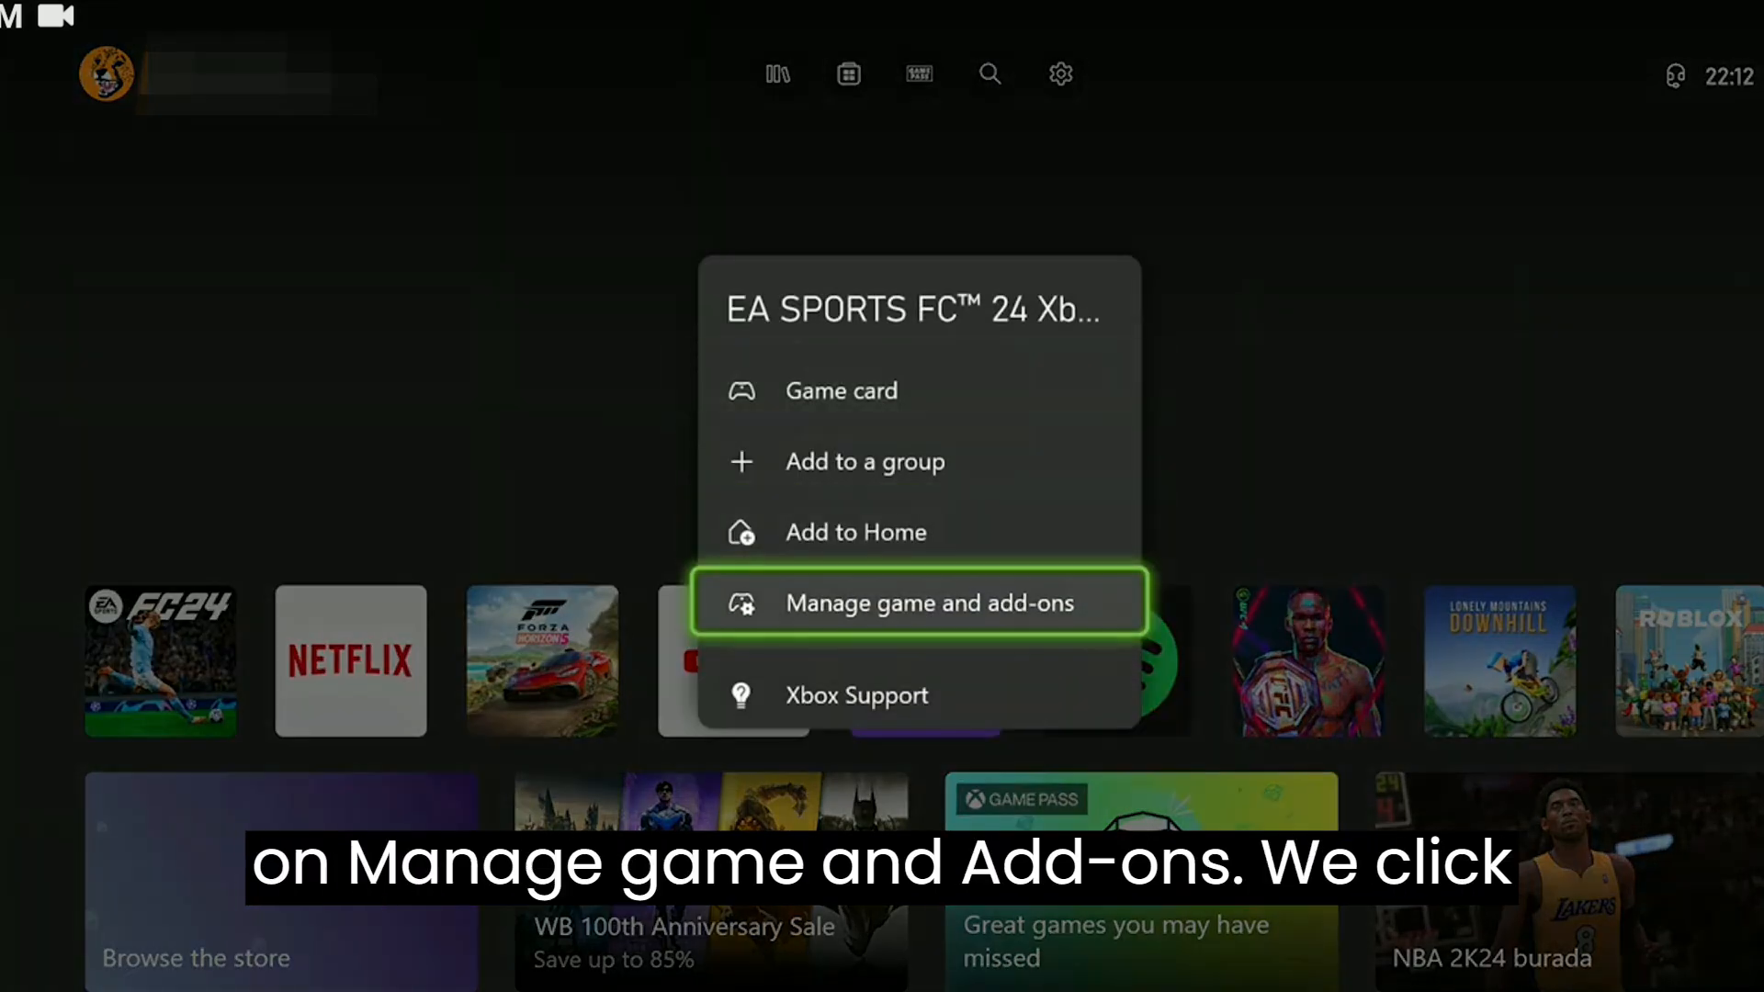
- Delete all saved data for EA SPORTS FC 24 from its manage page
left_click(919, 603)
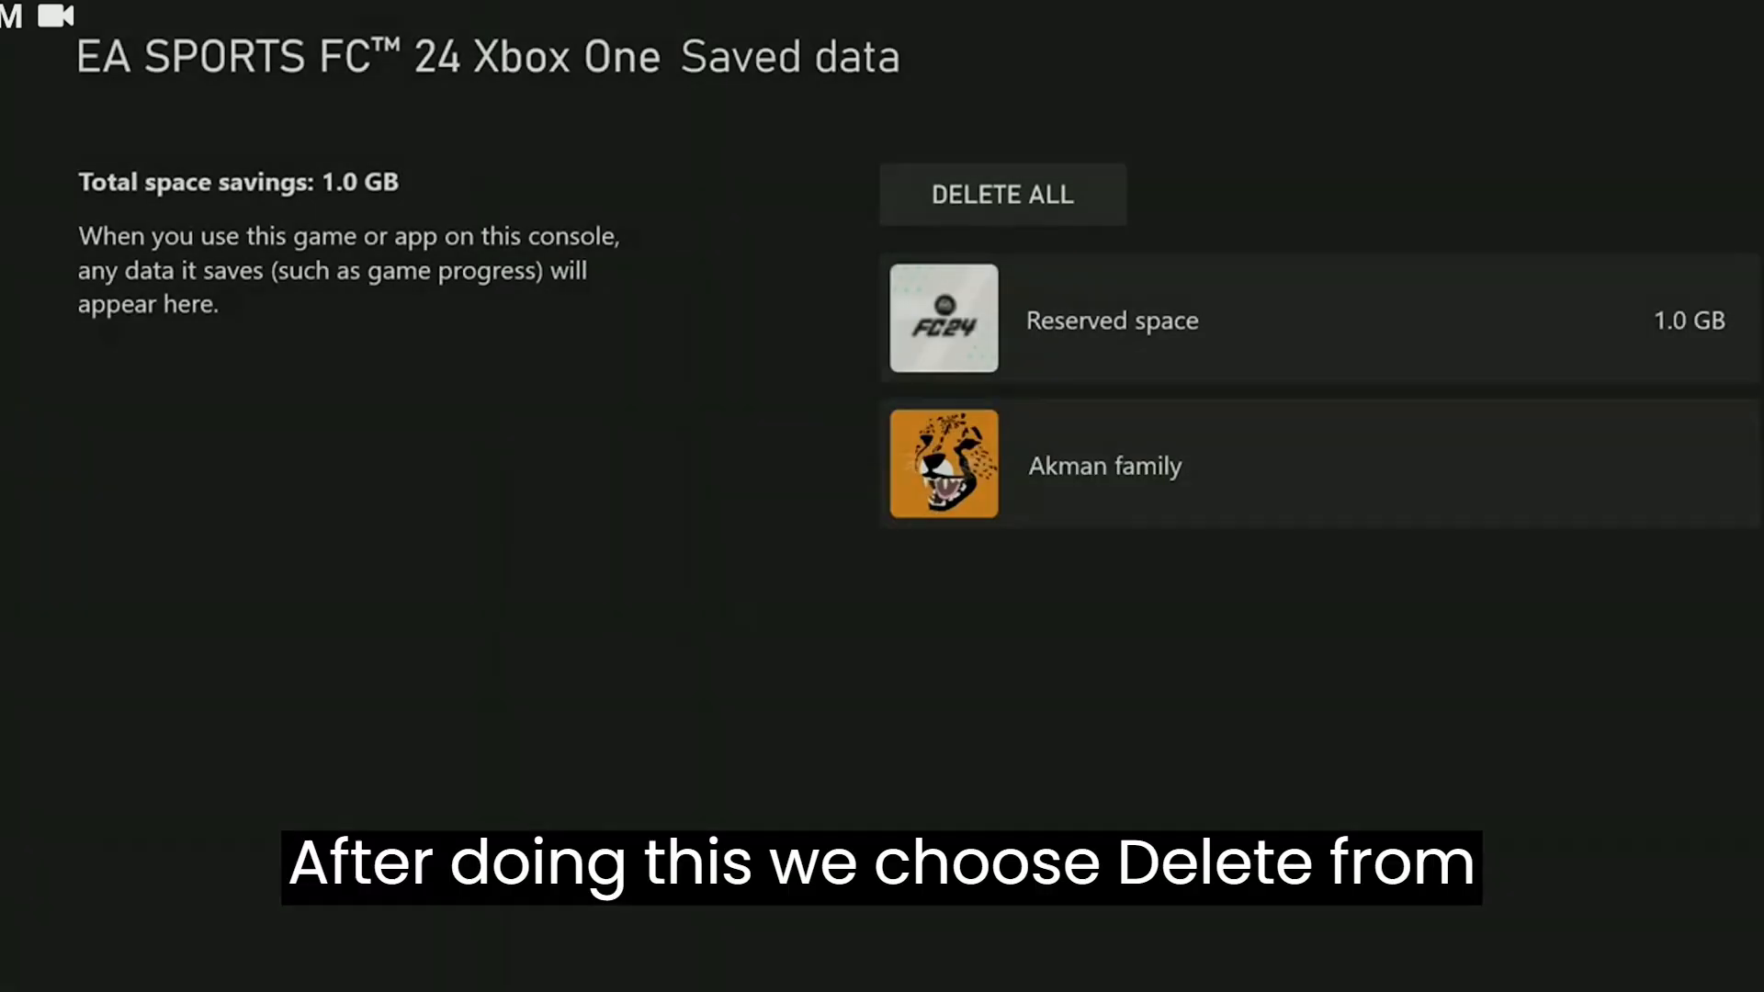
left_click(1105, 465)
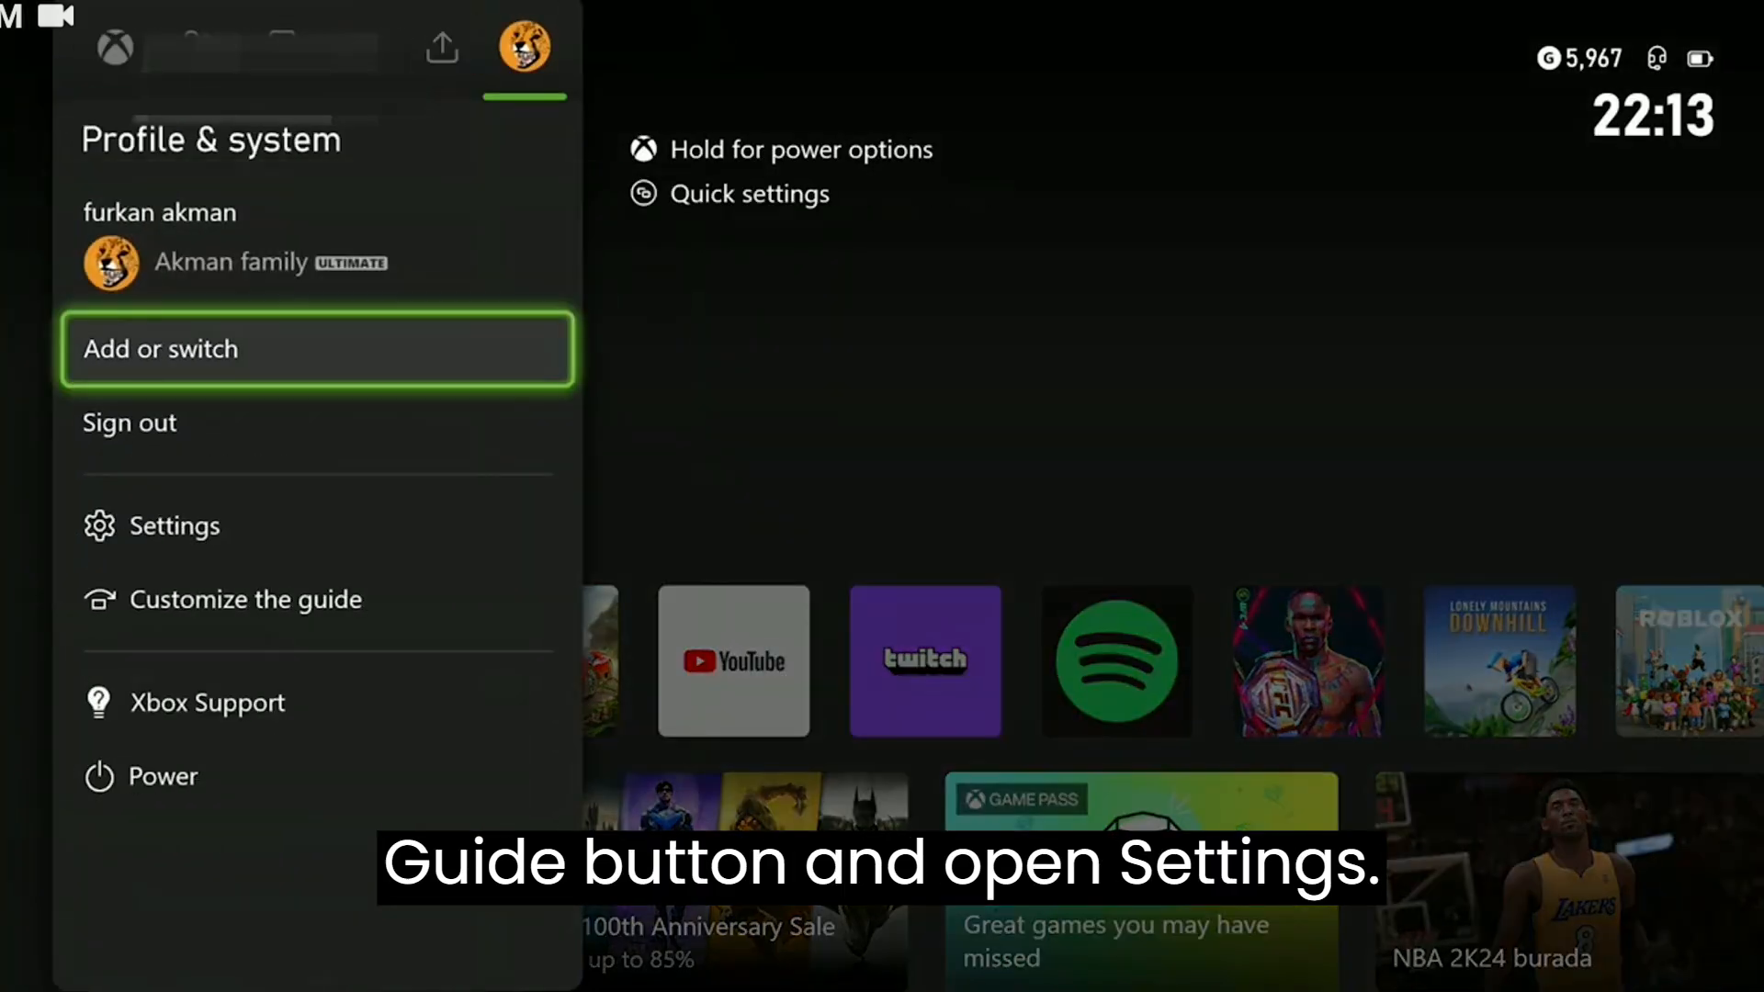
- Clear persistent storage under Settings > Devices & connections > Blu-ray
left_click(175, 525)
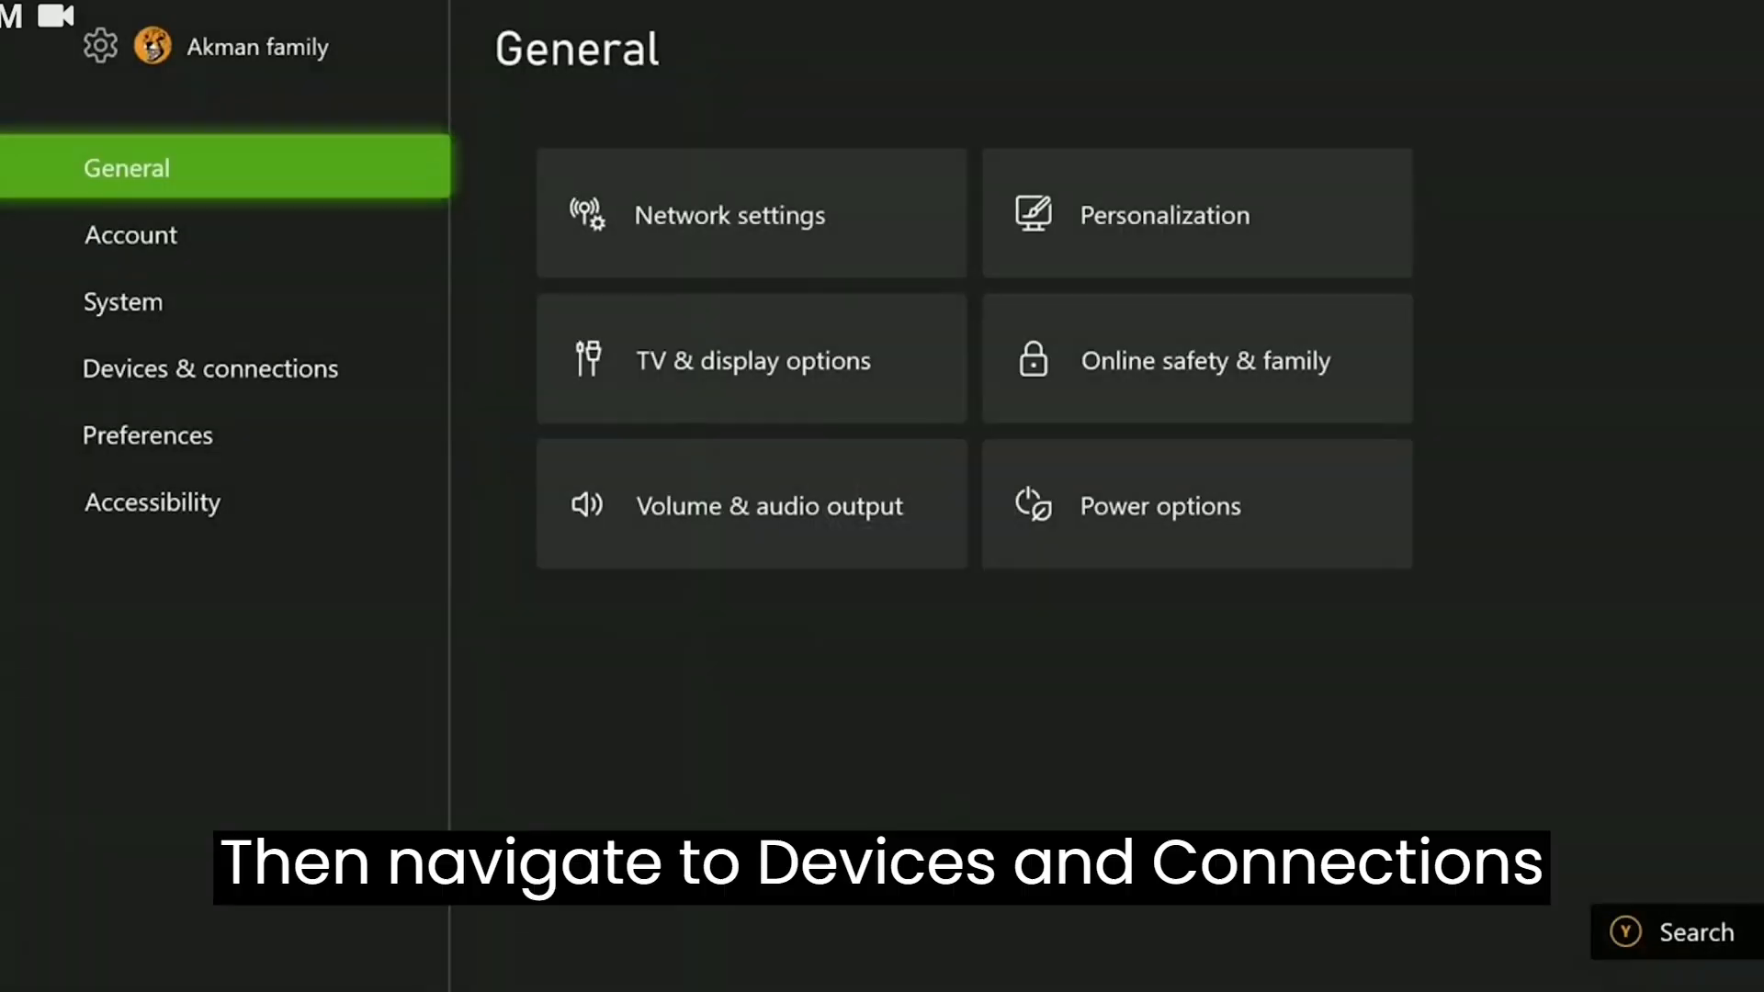
left_click(209, 369)
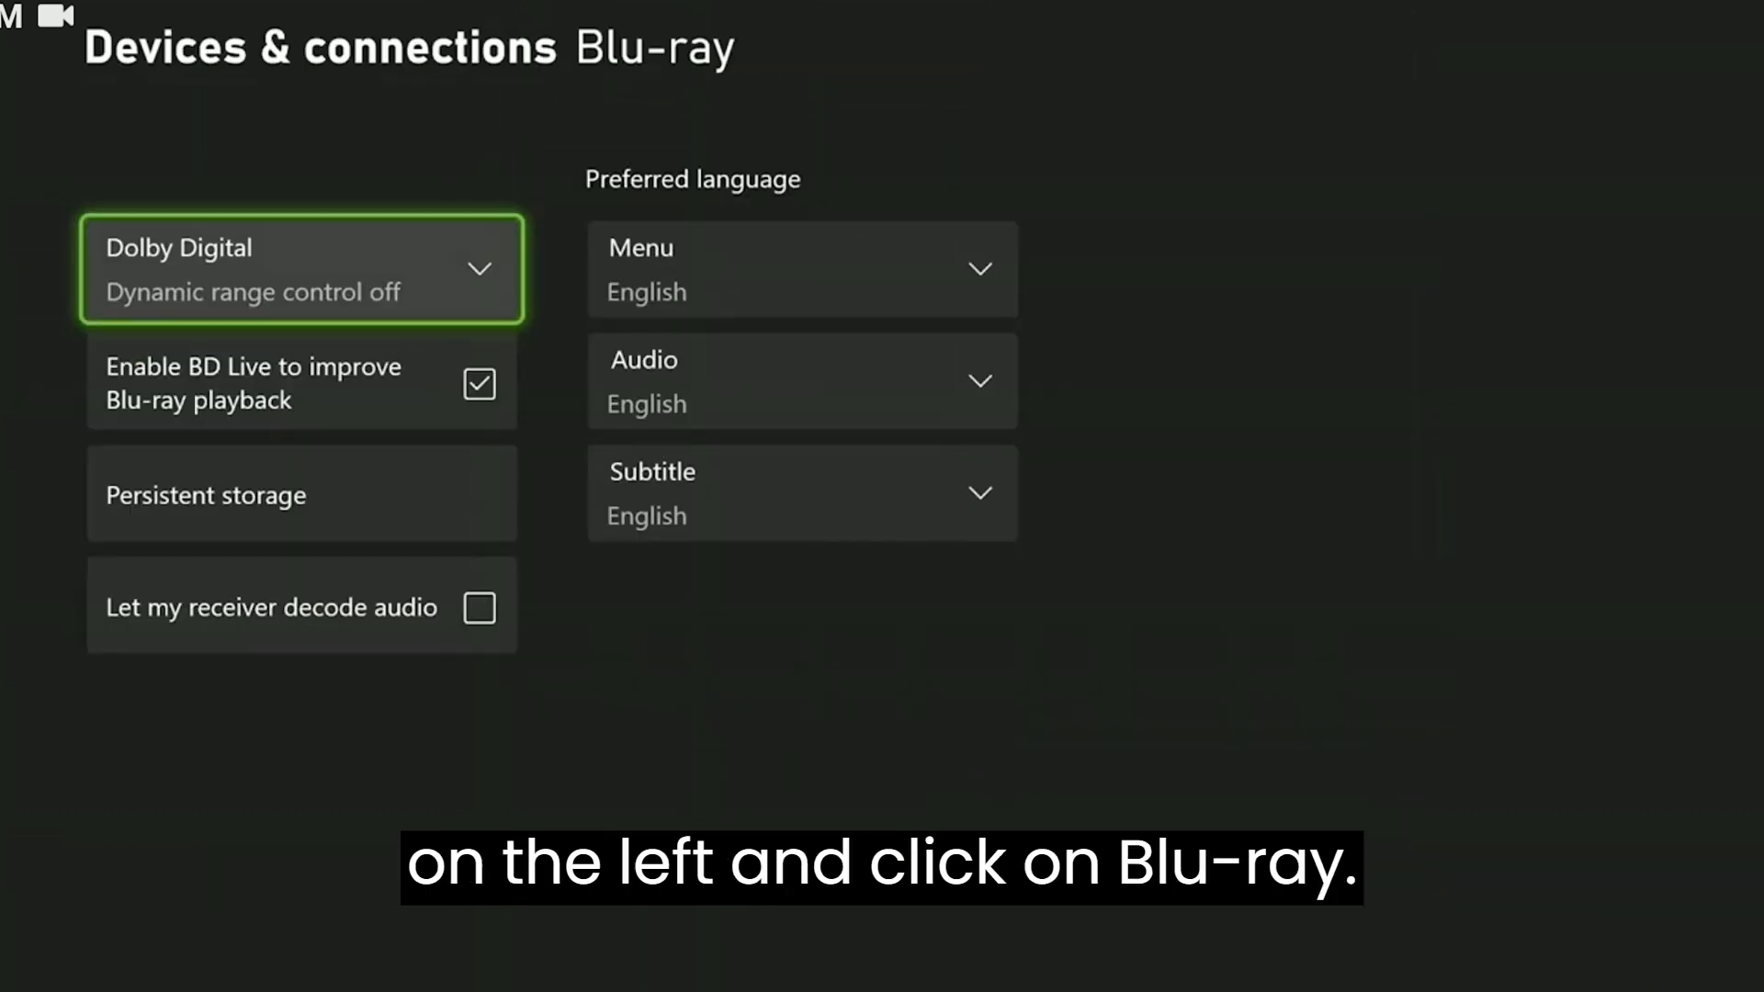
left_click(302, 494)
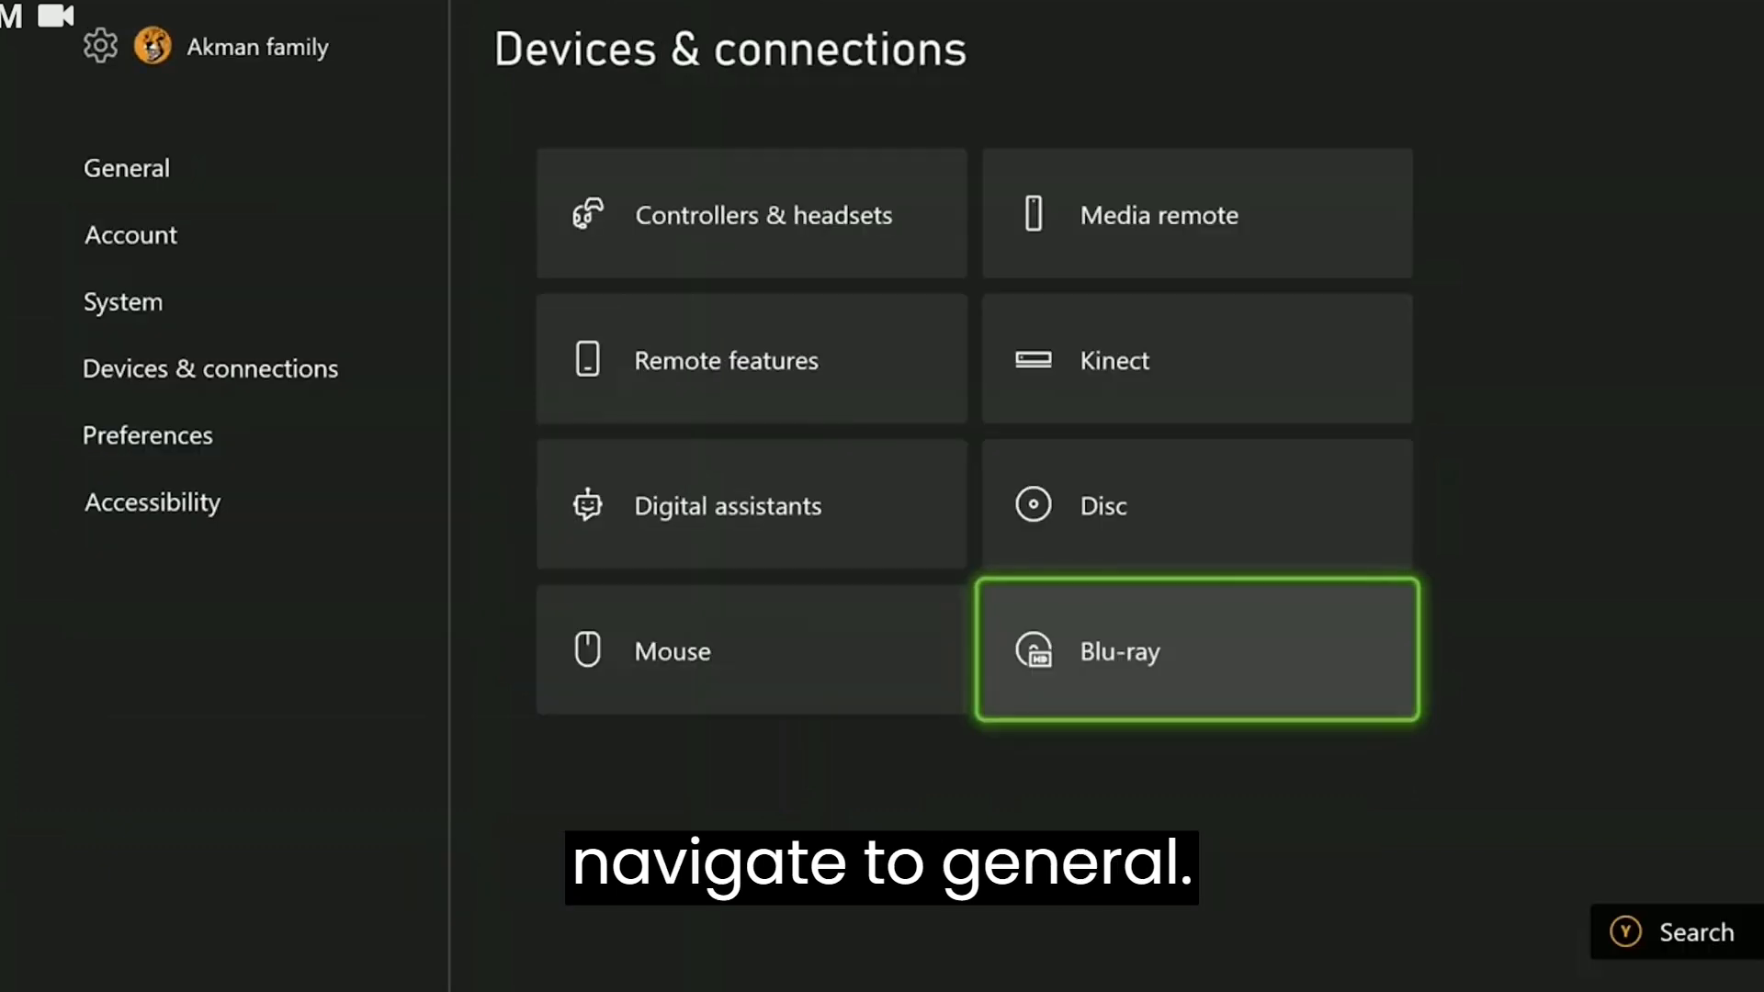
- Clear the alternate MAC address under General > Network settings > Advanced settings
left_click(126, 167)
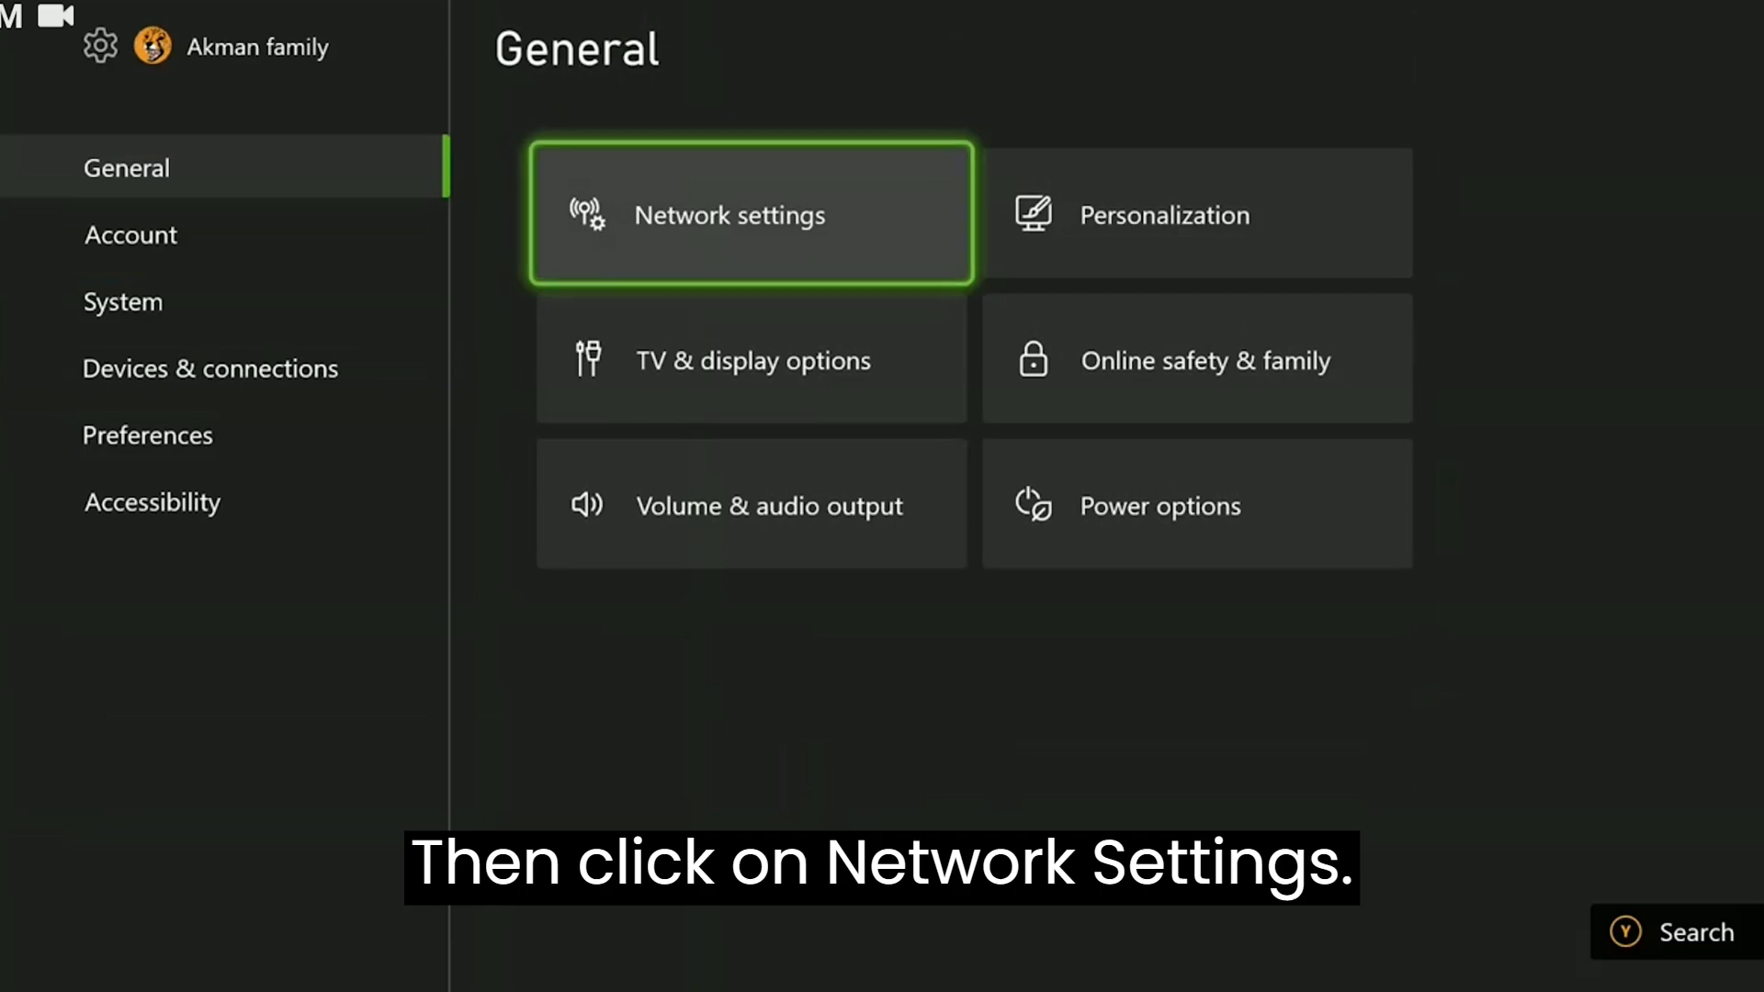
left_click(749, 213)
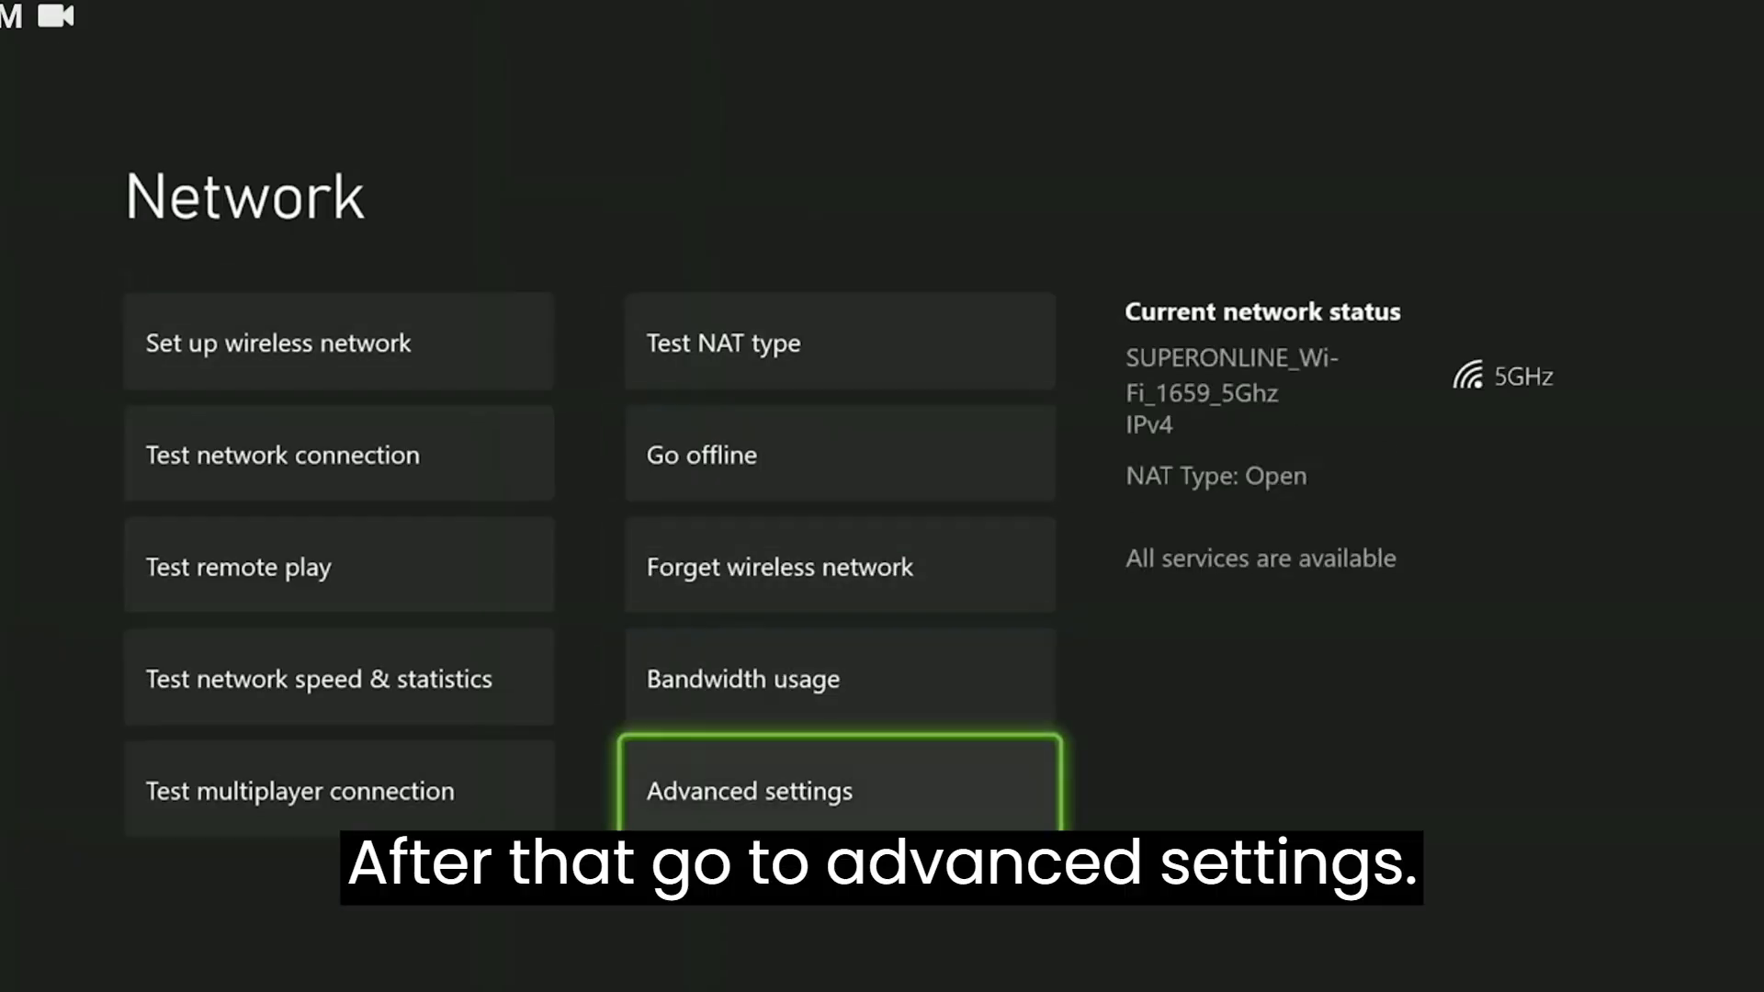
left_click(840, 791)
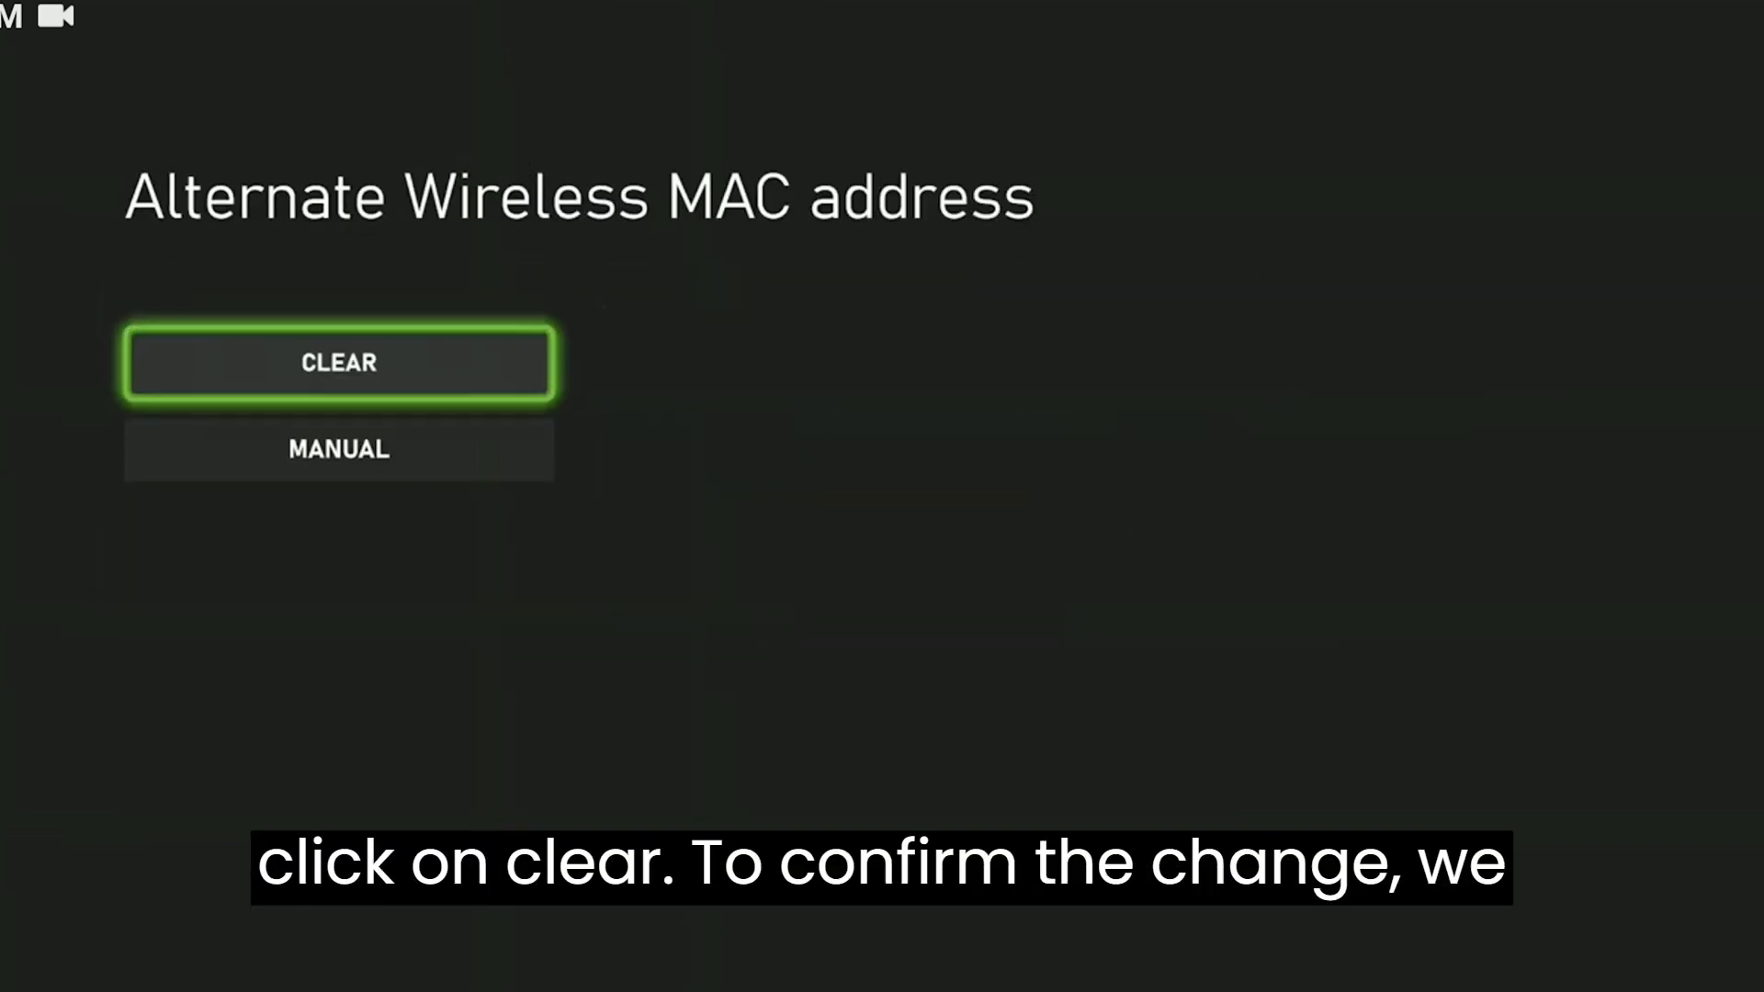
left_click(339, 364)
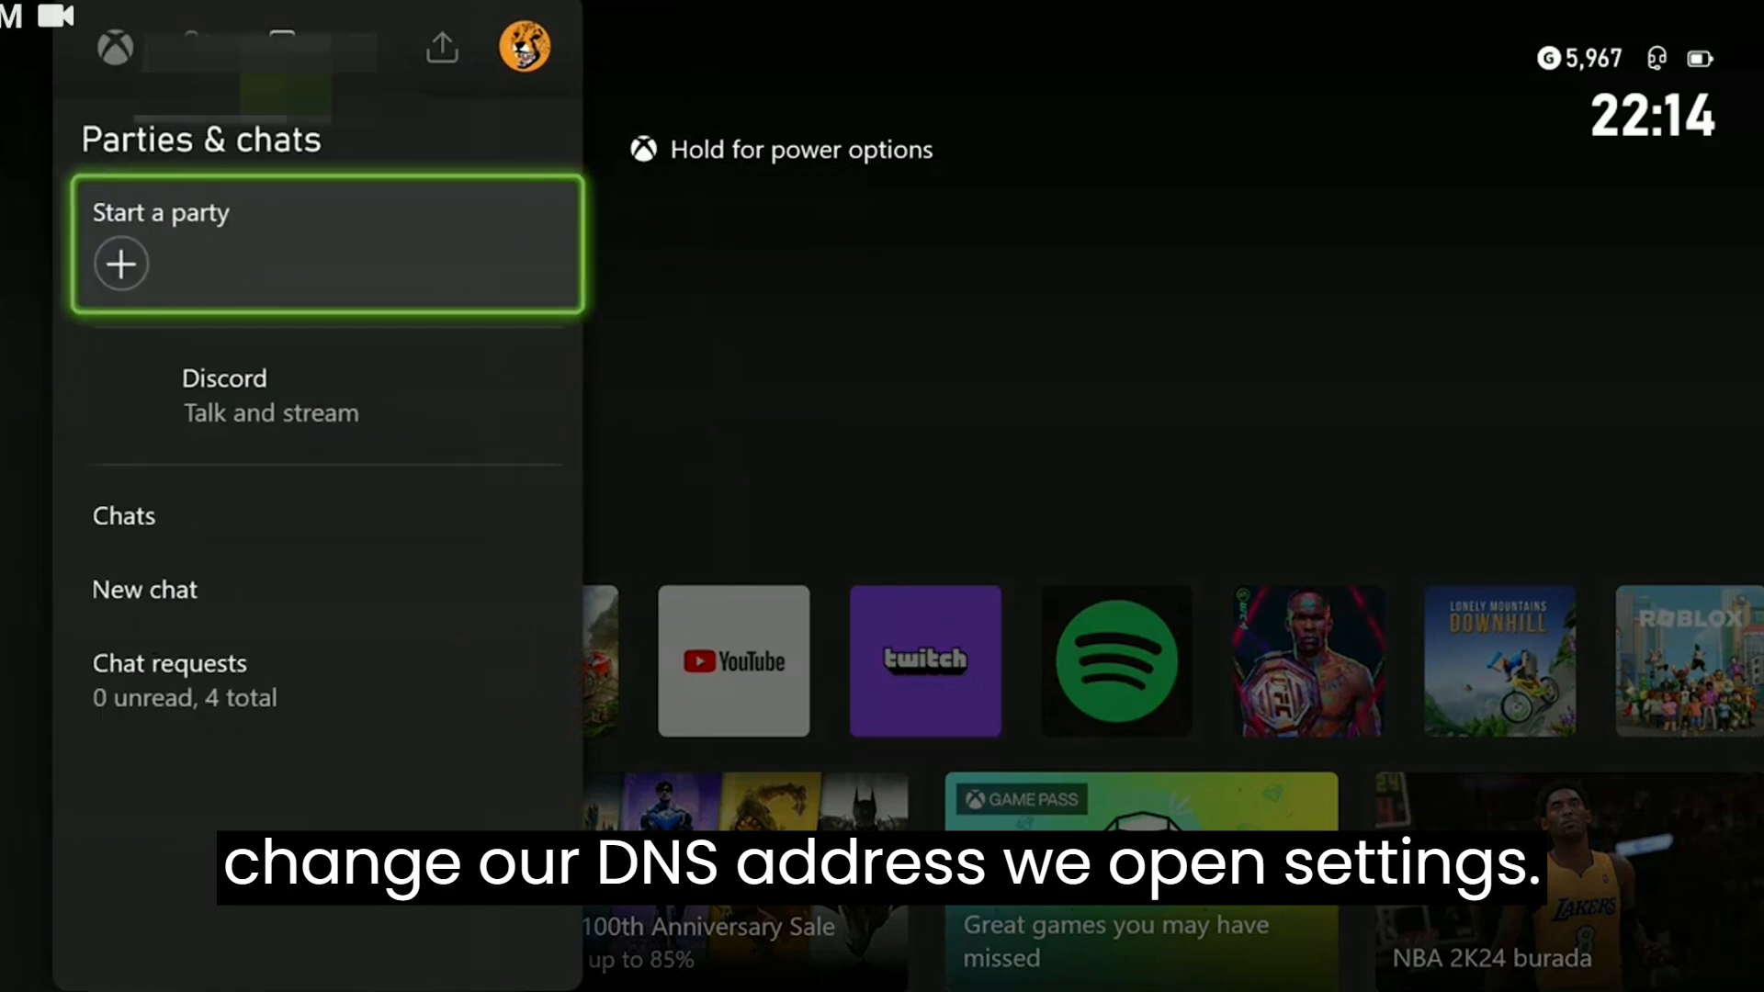
- Set DNS settings to Manual under Network settings > Advanced settings
left_click(527, 44)
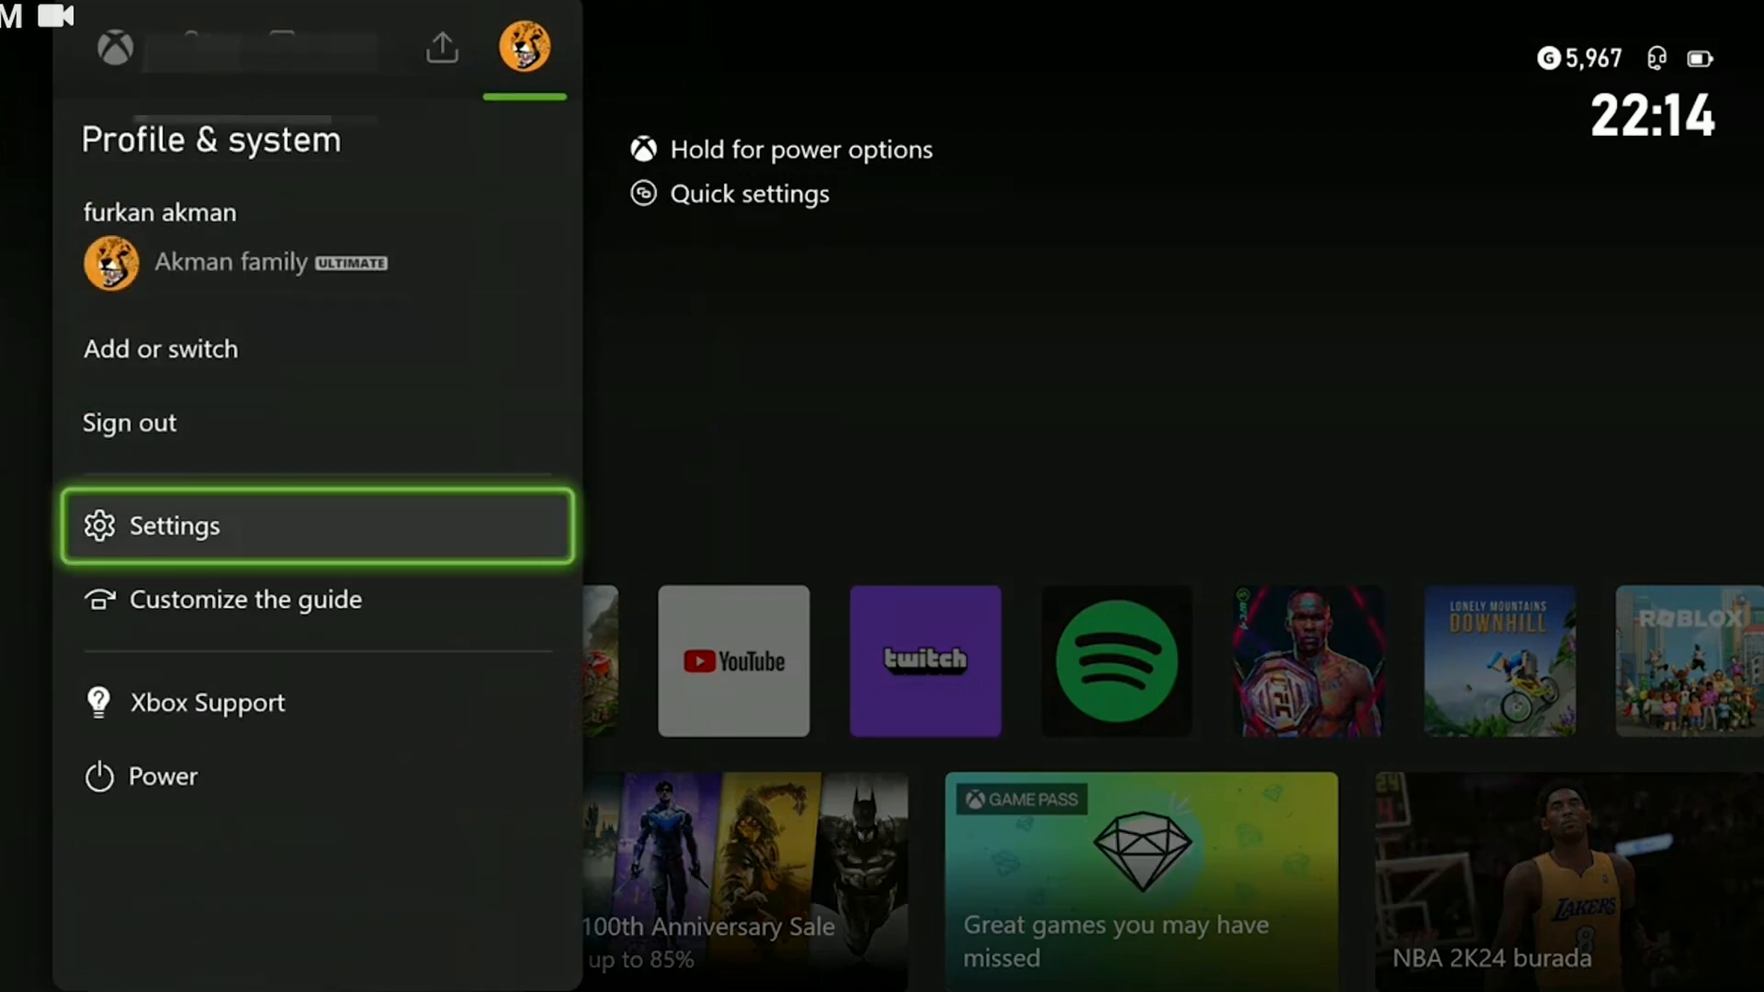
left_click(175, 526)
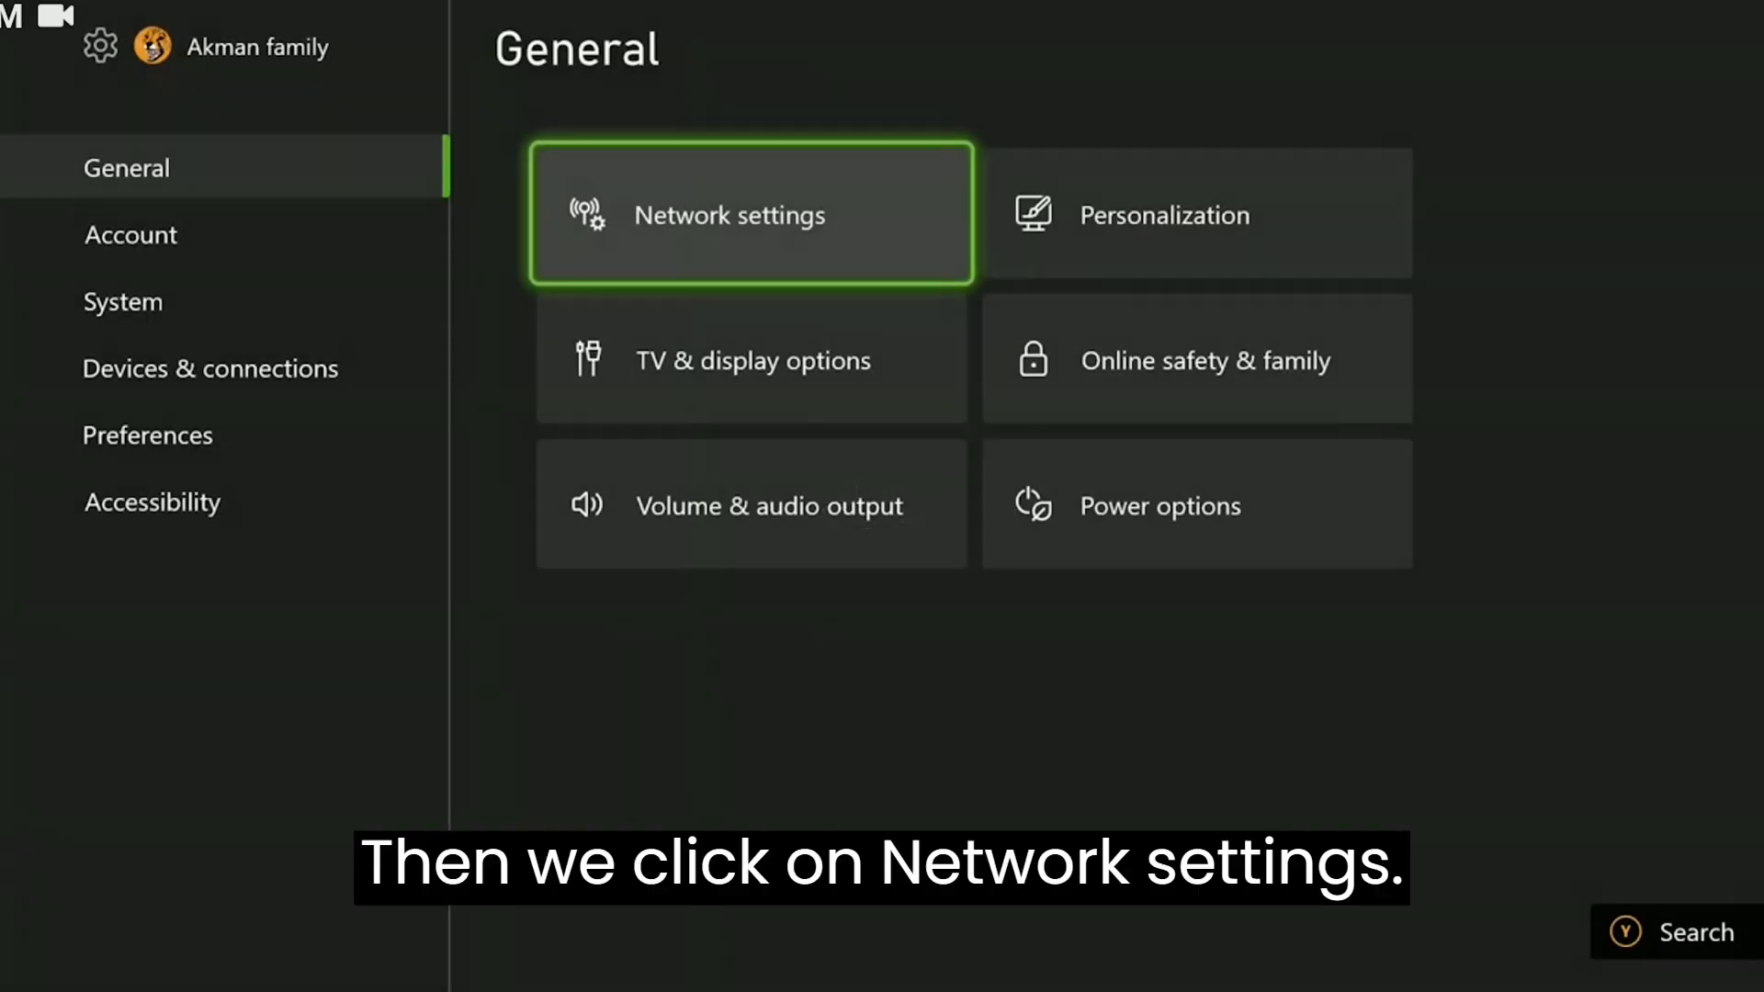
left_click(748, 215)
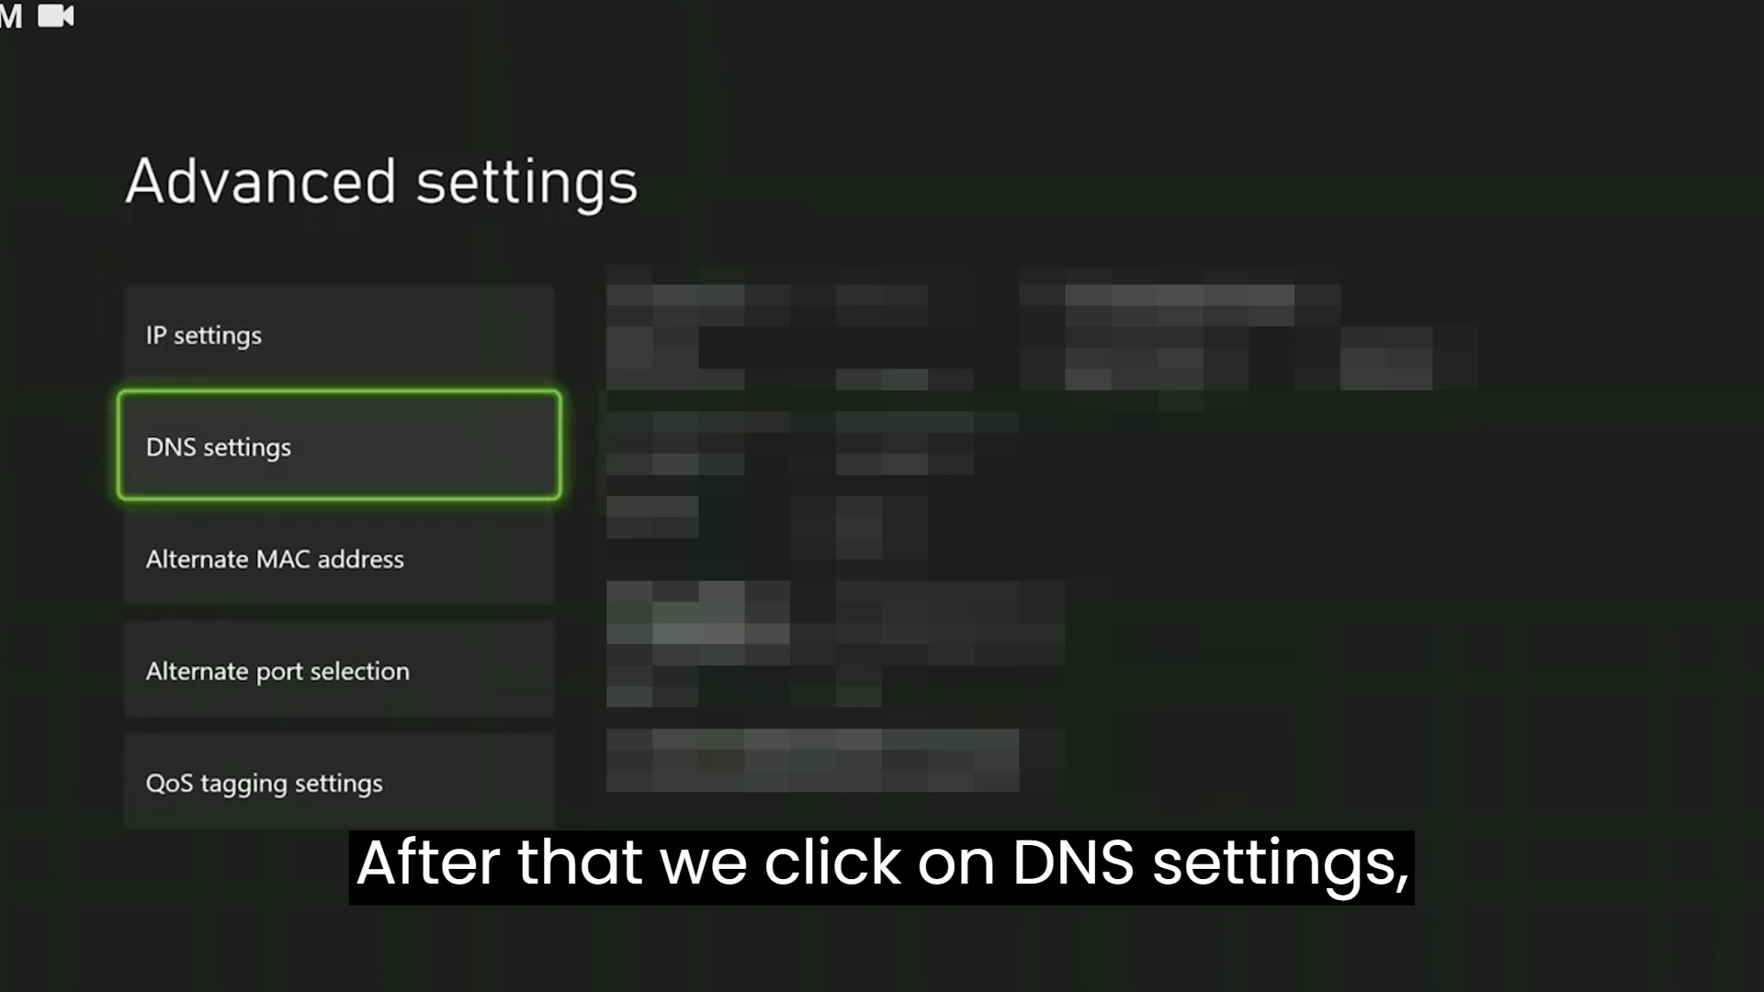
left_click(337, 448)
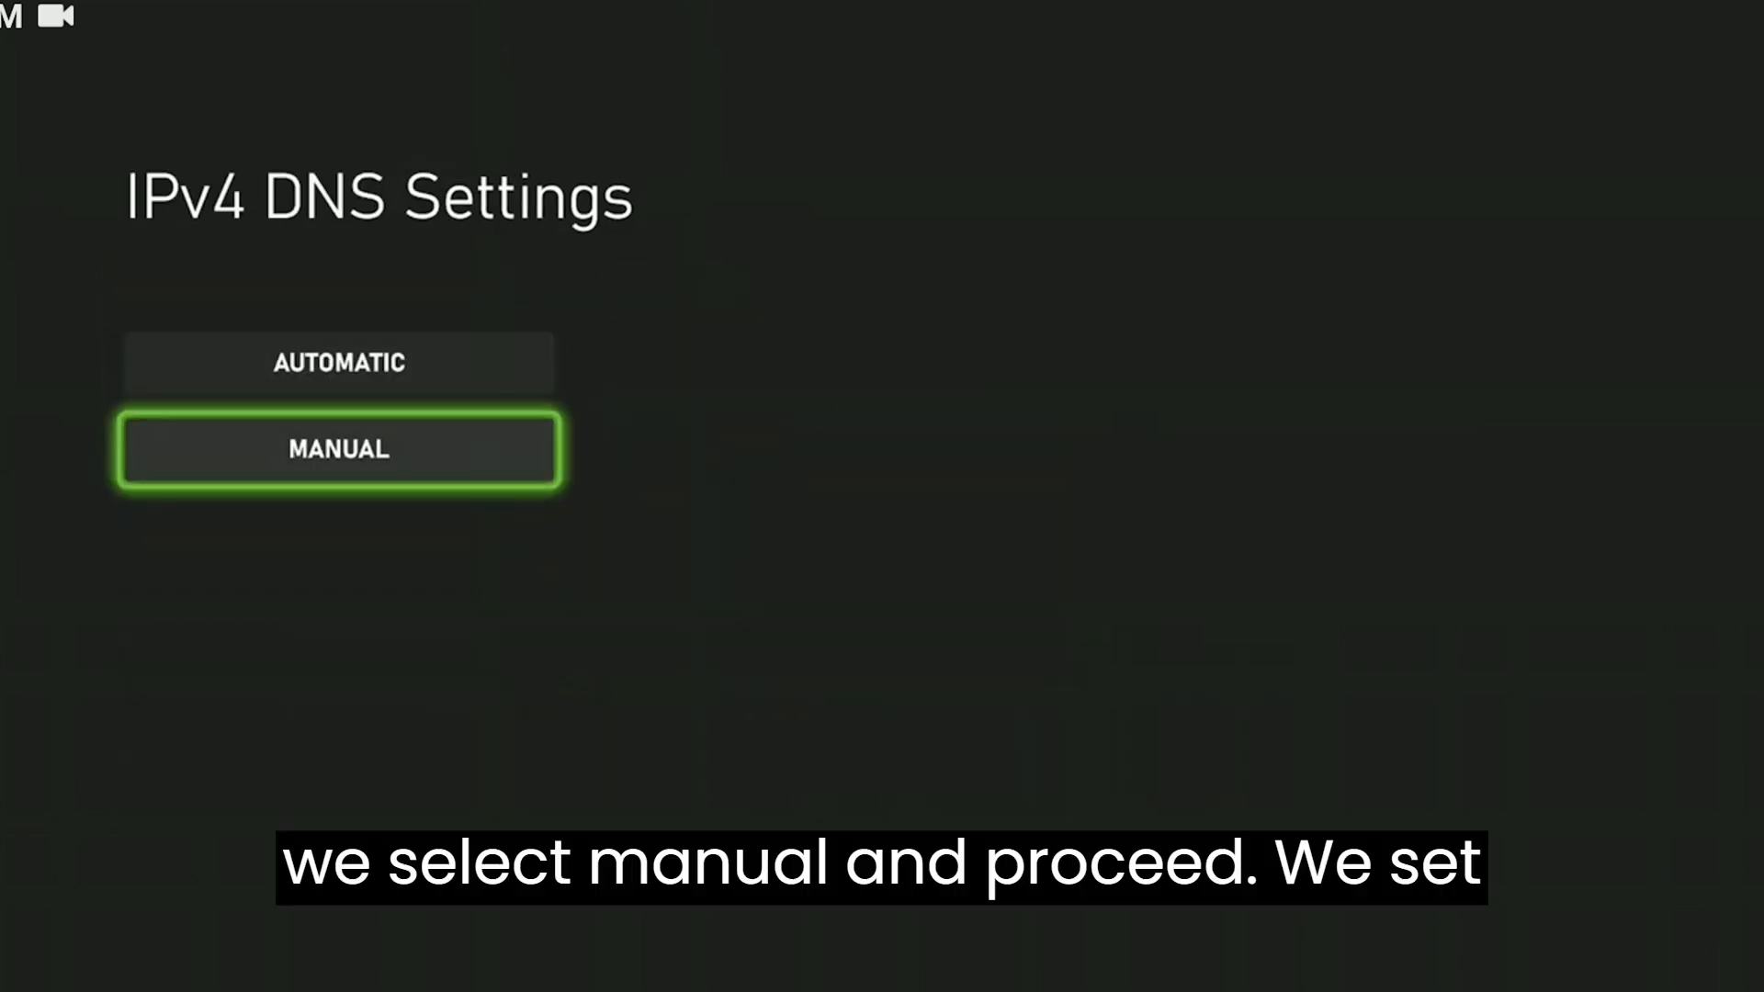
left_click(338, 449)
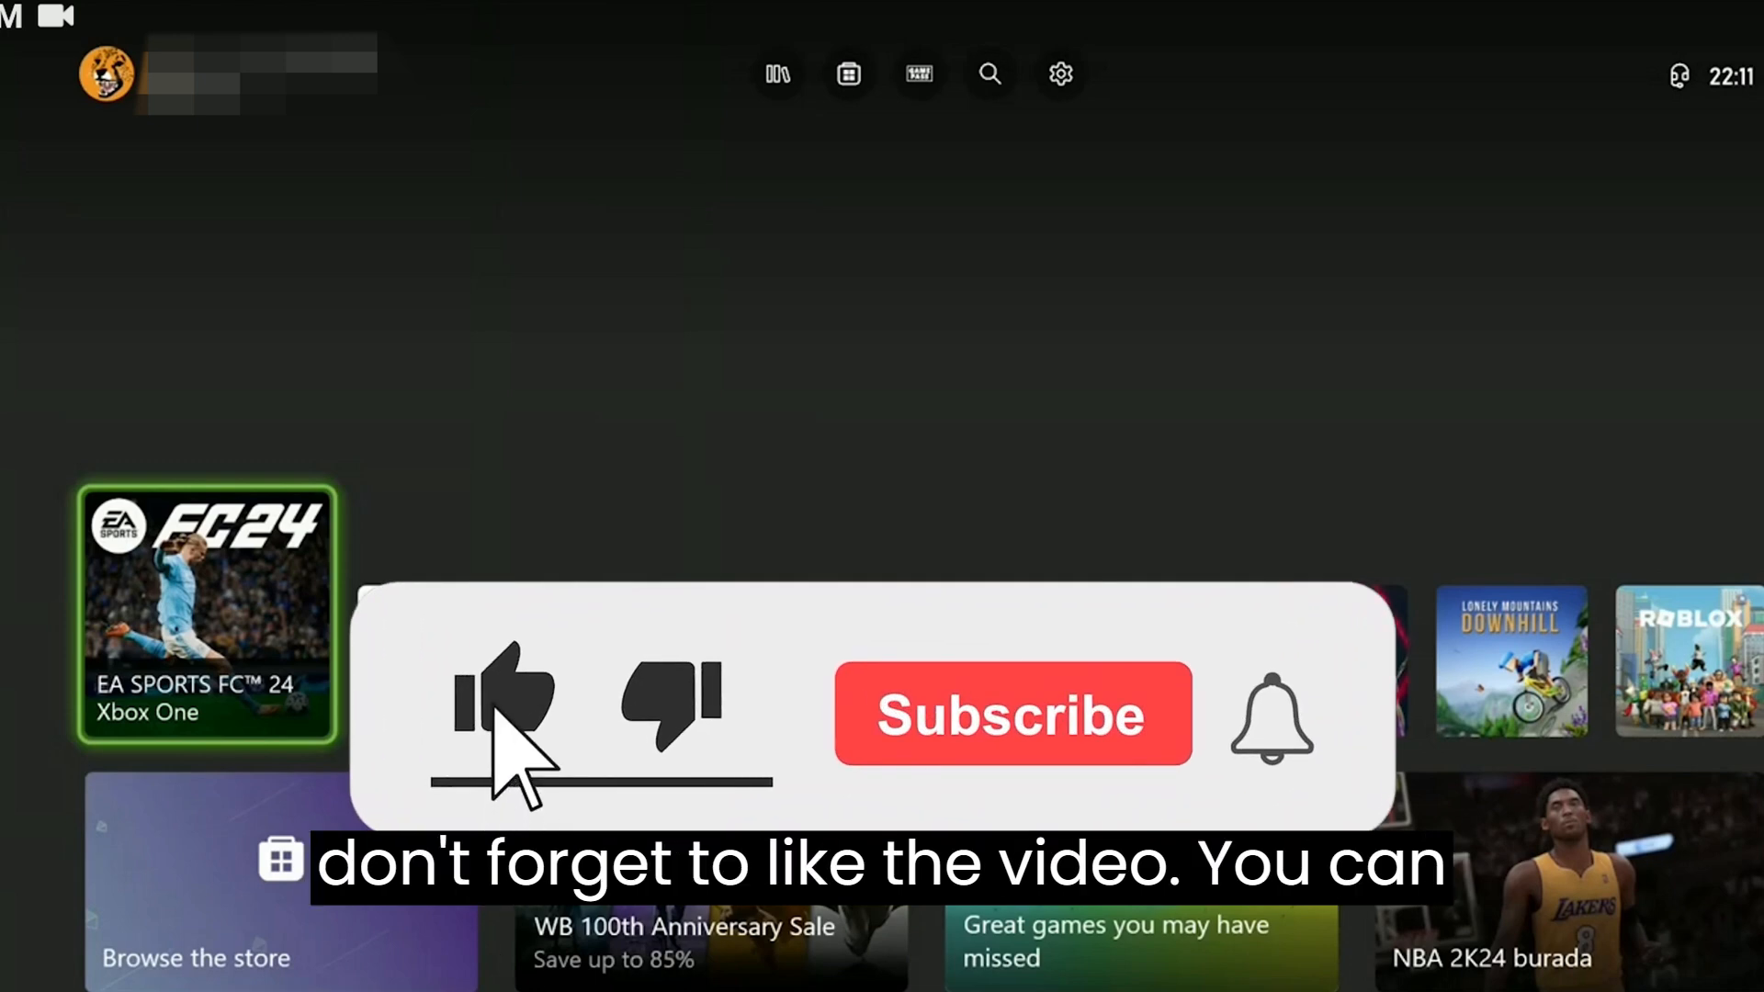
- Return to the Home screen showing EA SPORTS FC 24
left_click(1013, 714)
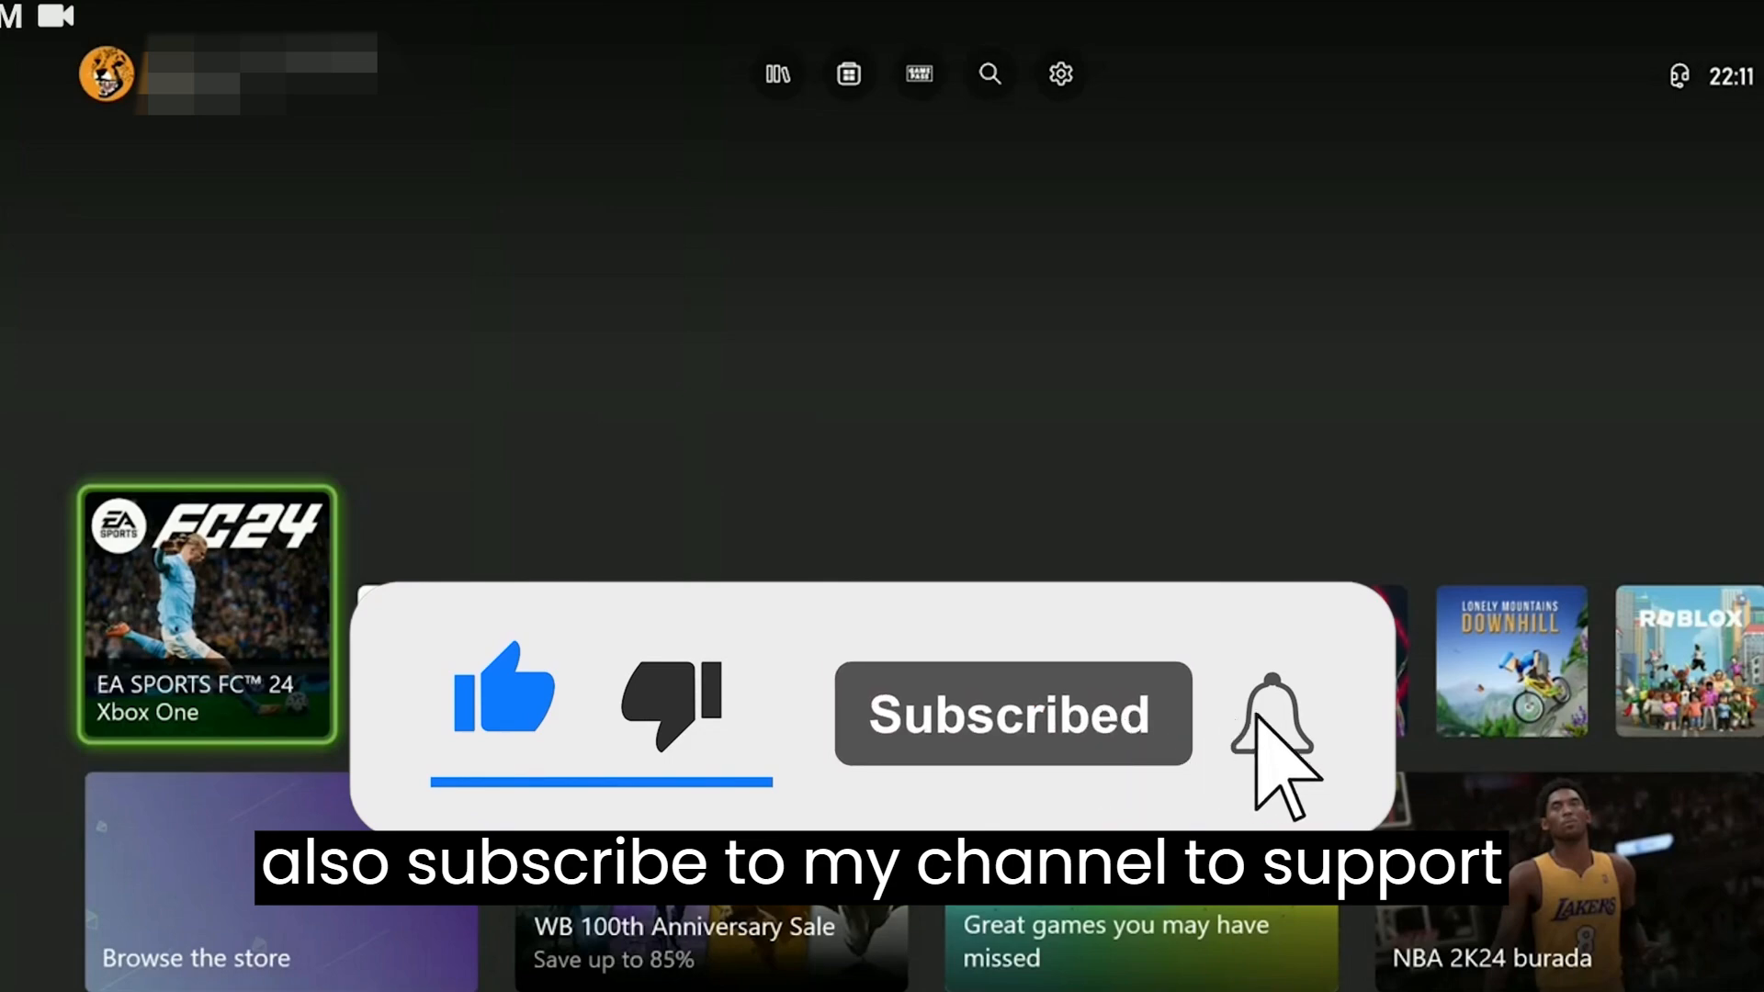